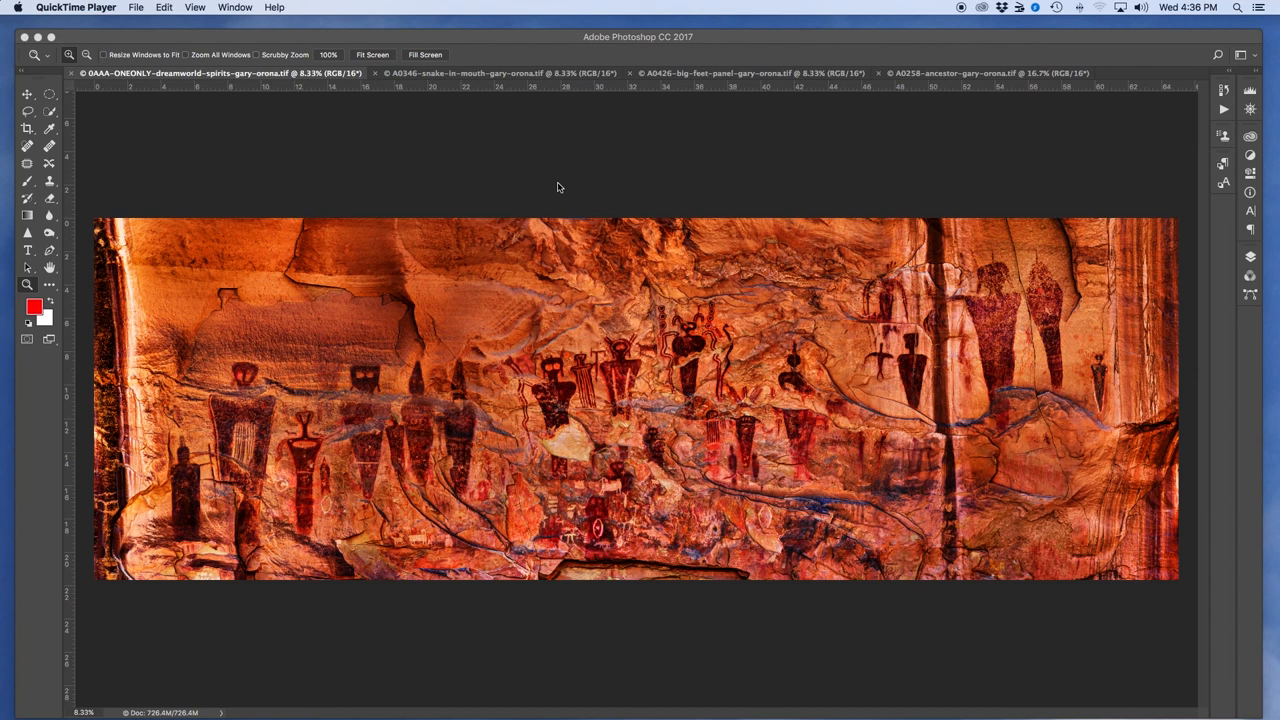
mouse_move(563, 279)
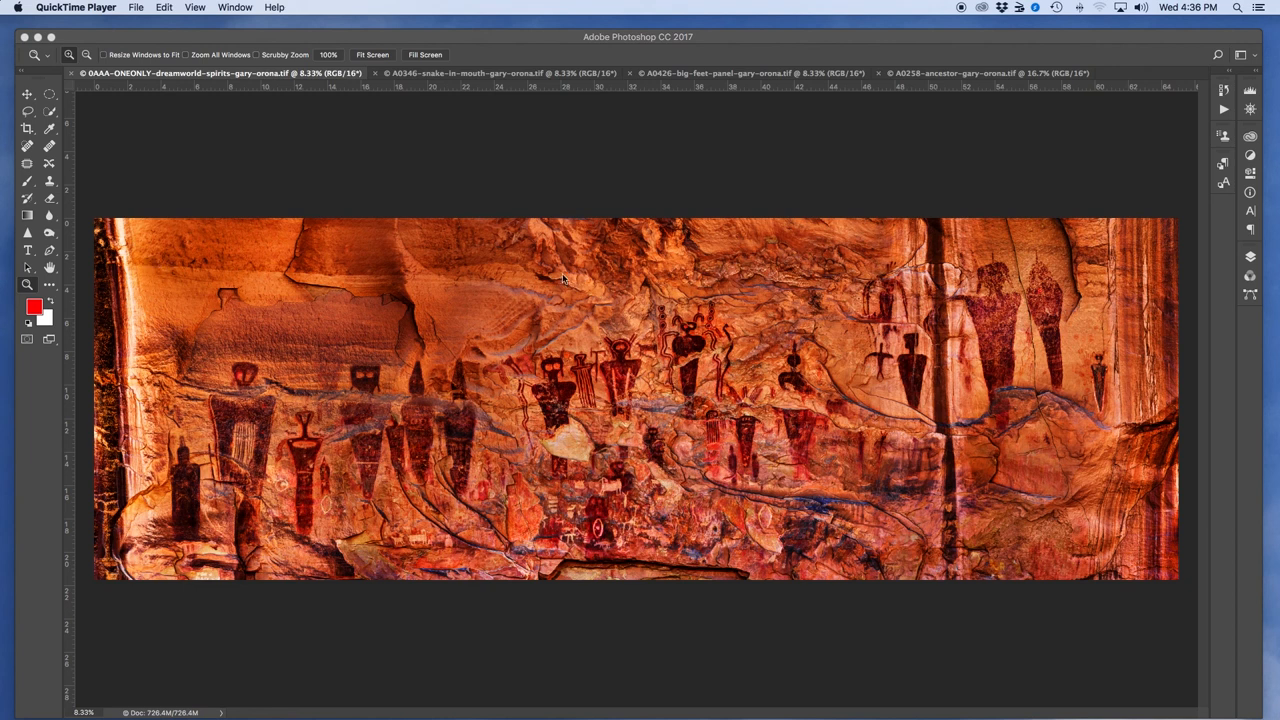
mouse_move(1075, 300)
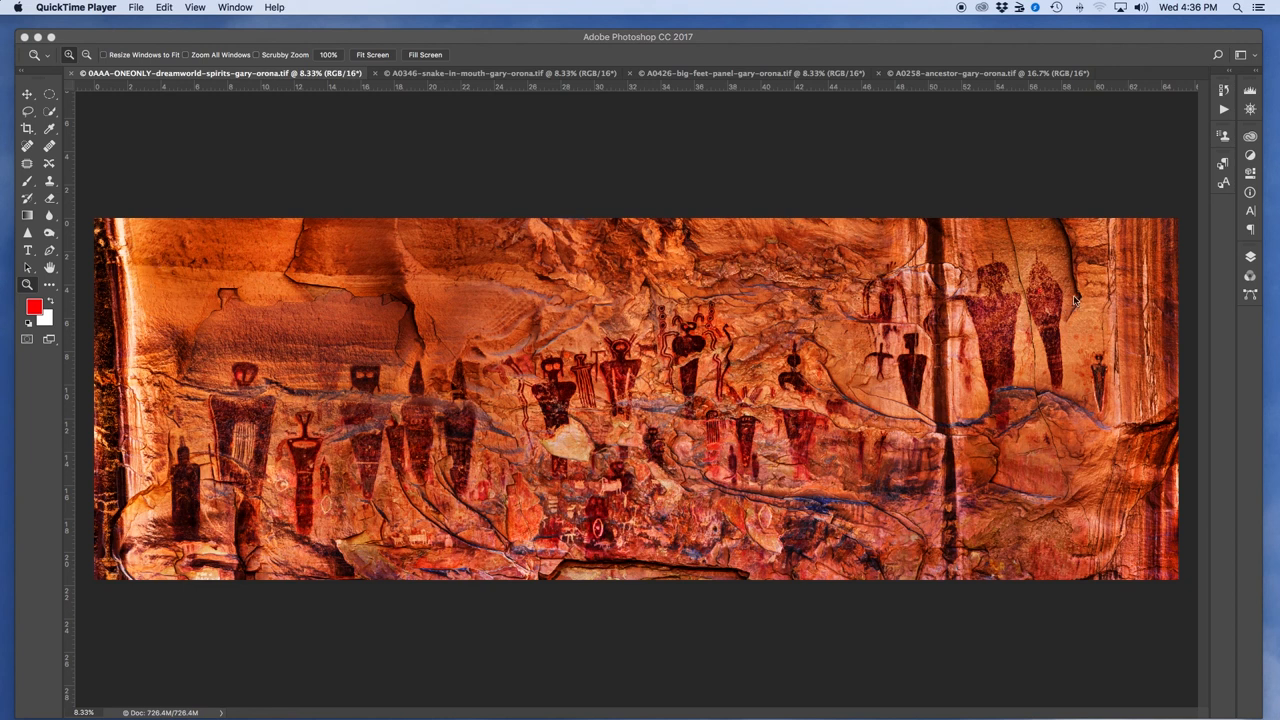
mouse_move(230, 512)
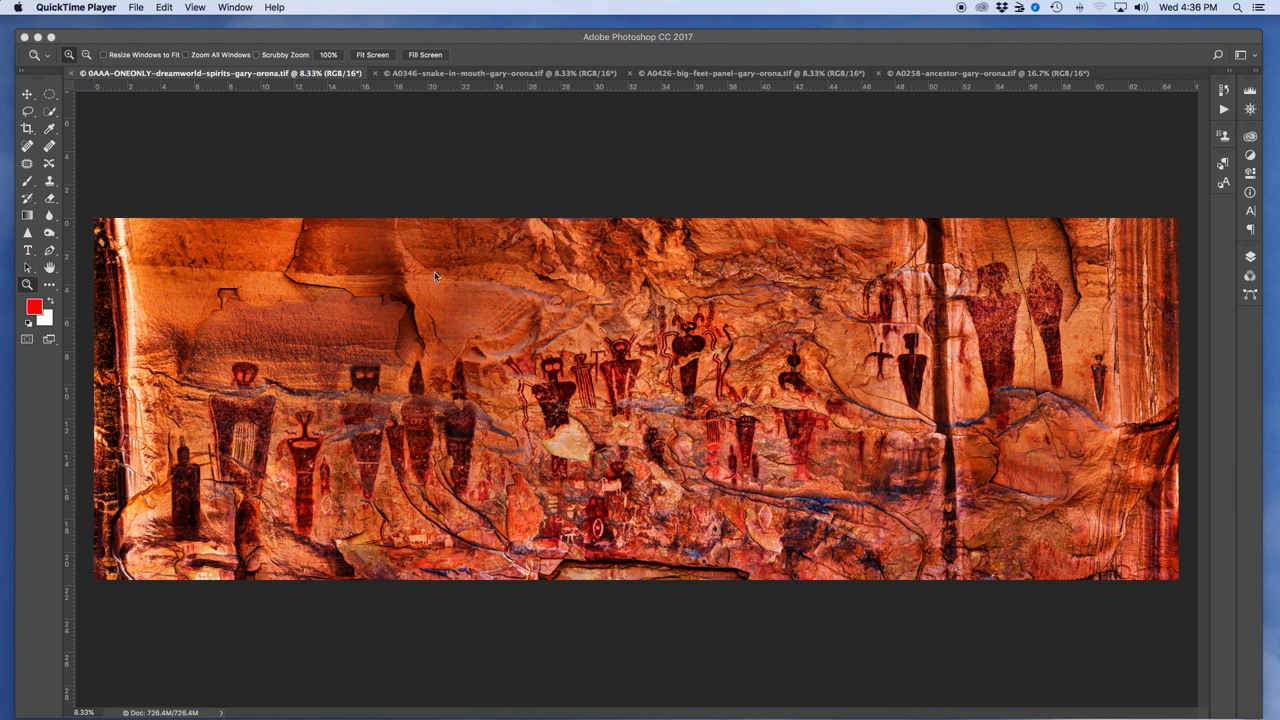
mouse_move(725, 517)
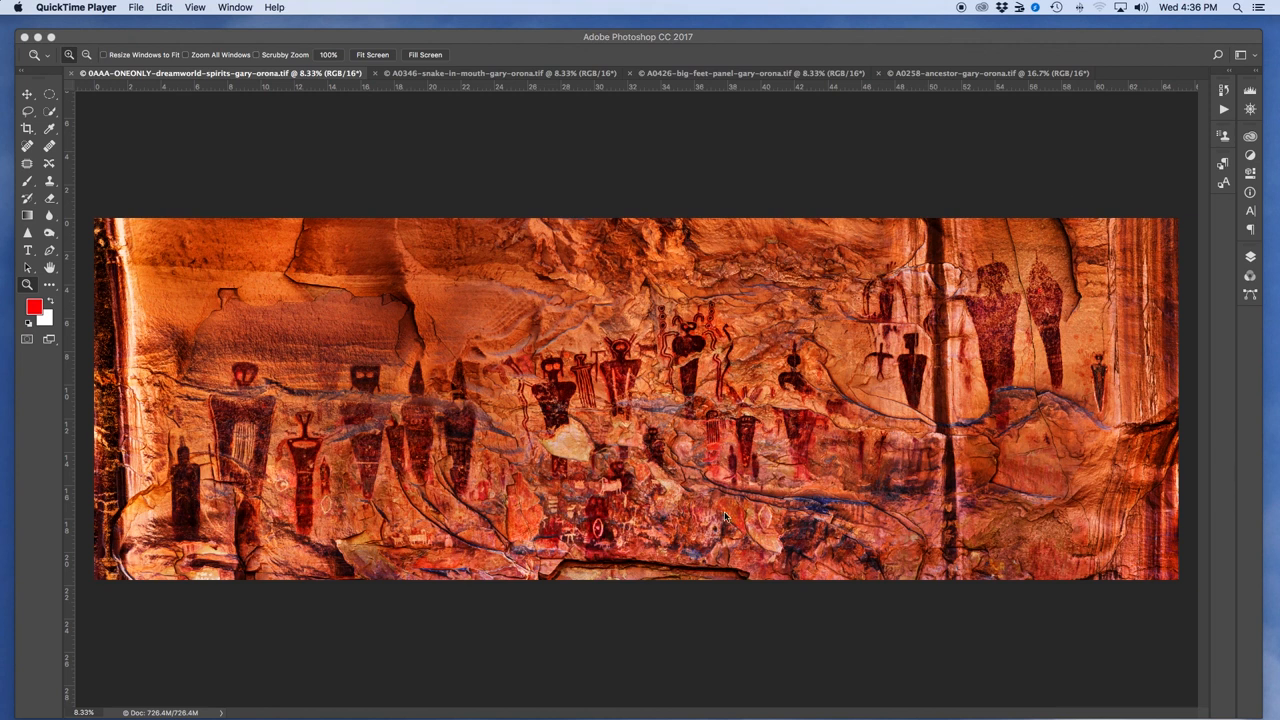
mouse_move(617, 320)
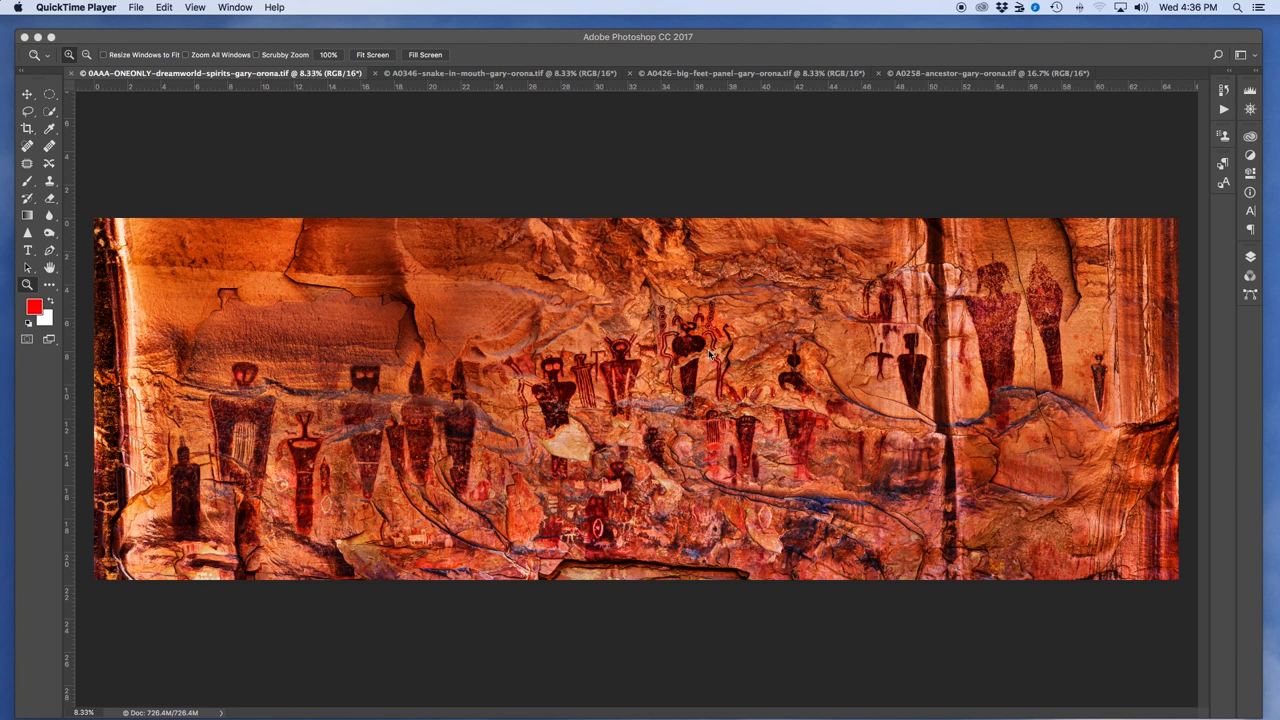
mouse_move(714, 455)
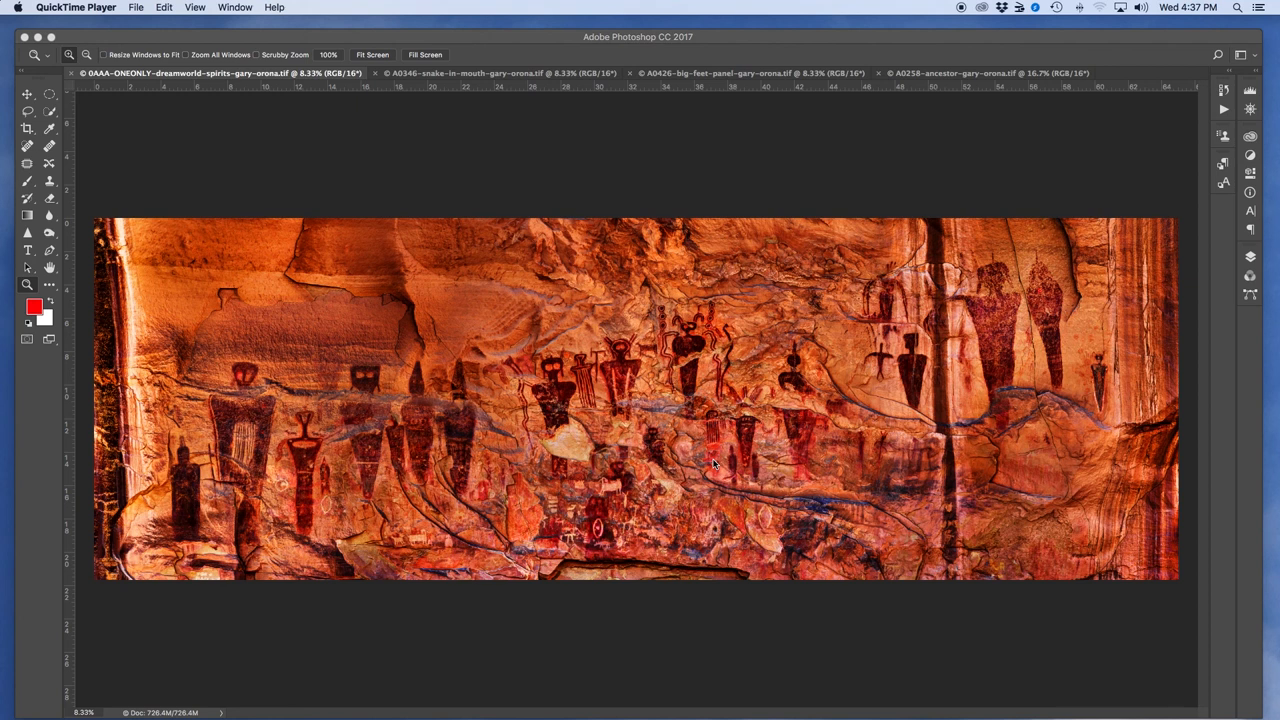
mouse_move(680, 468)
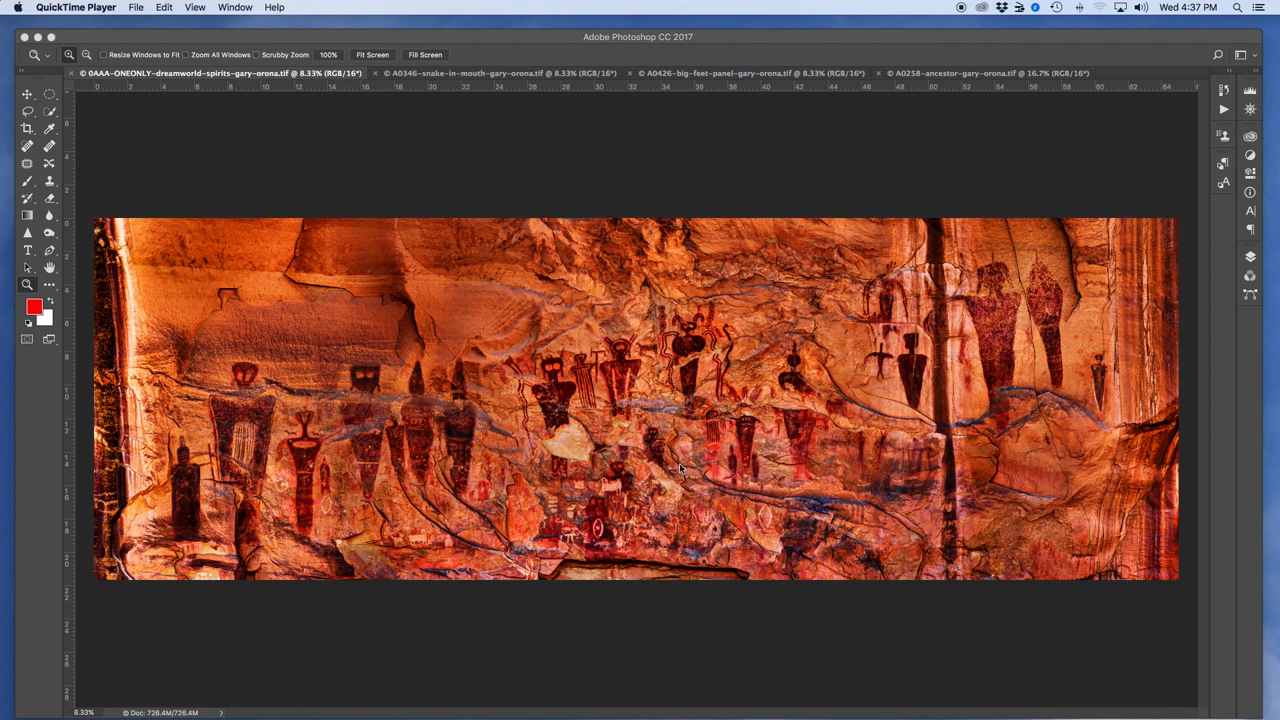
mouse_move(678, 470)
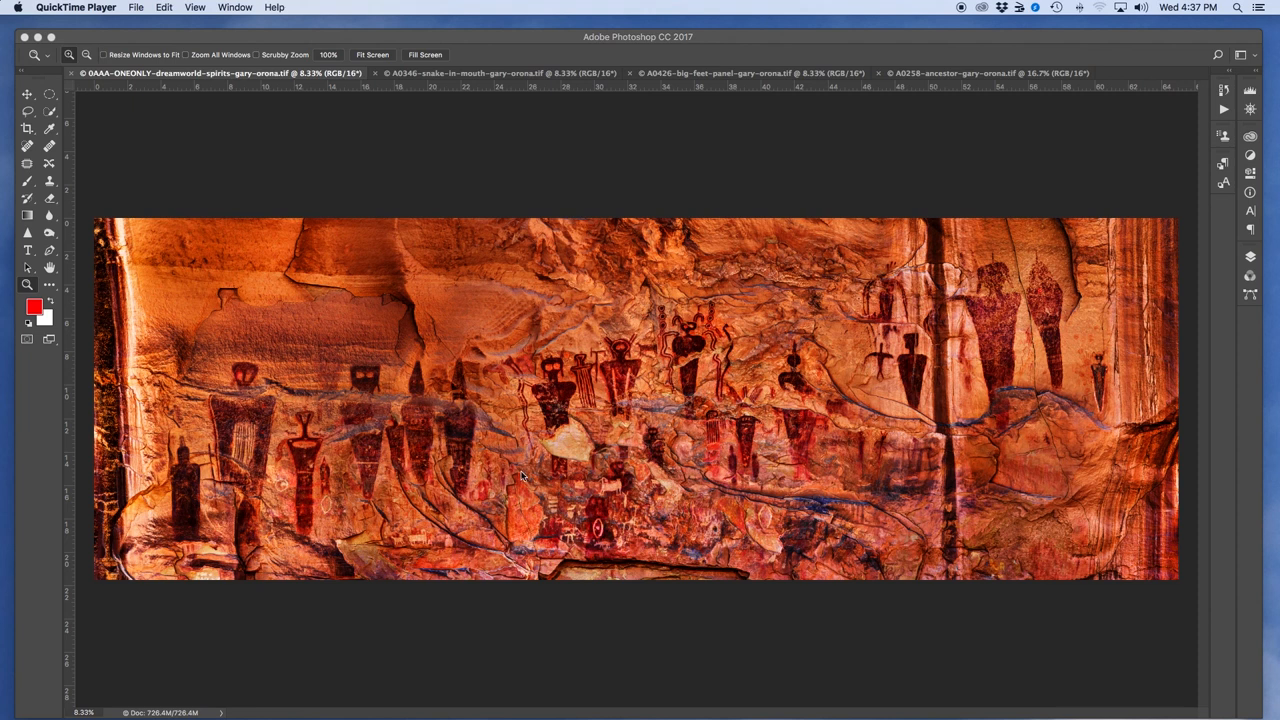
mouse_move(587, 397)
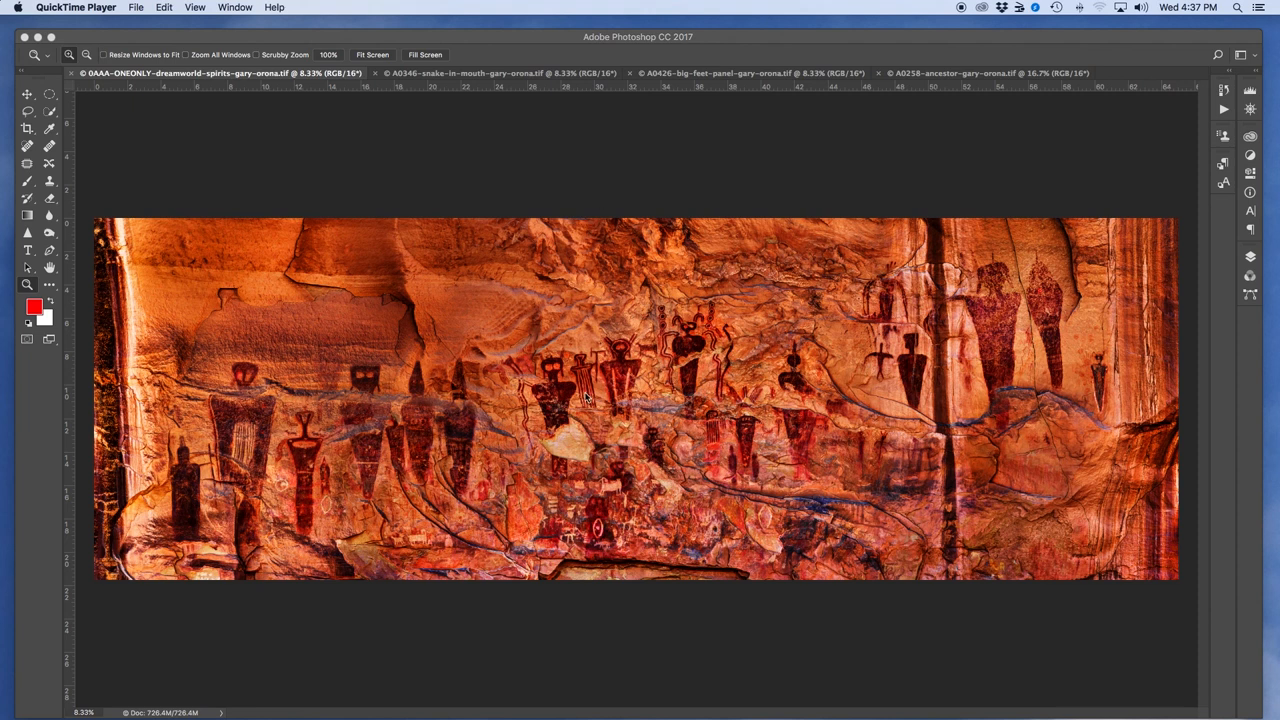
mouse_move(658, 410)
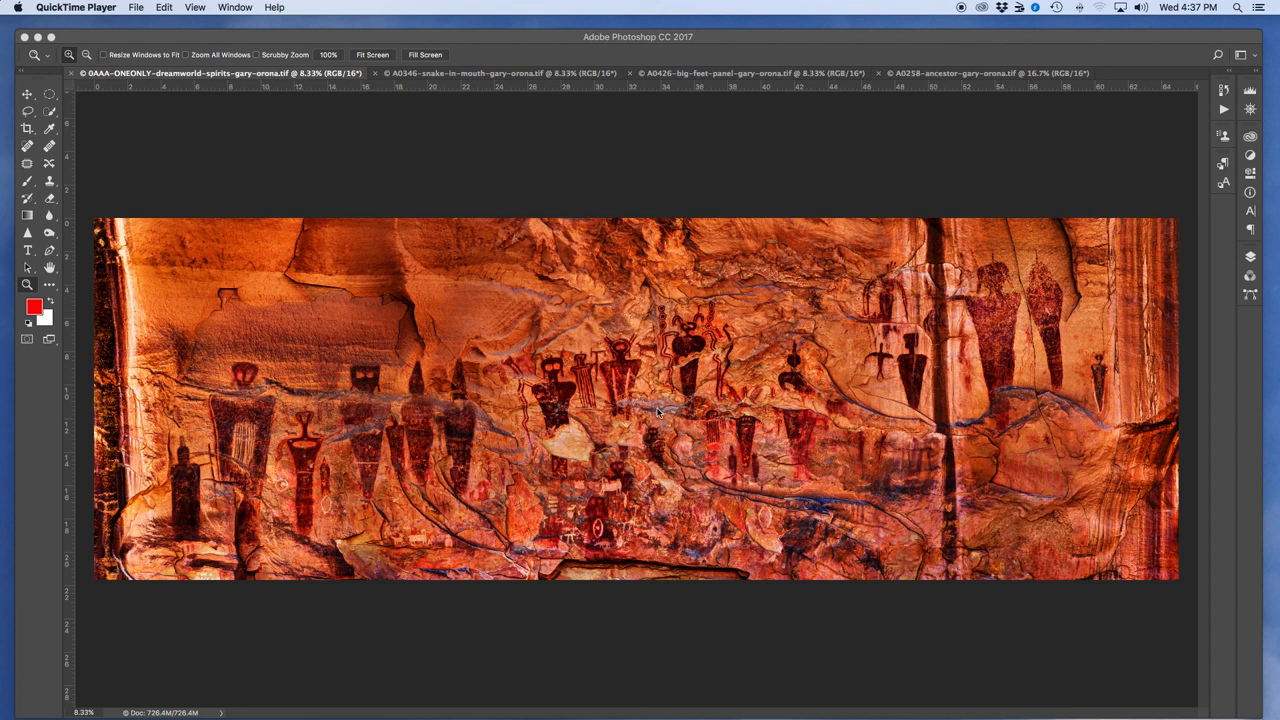
mouse_move(639, 423)
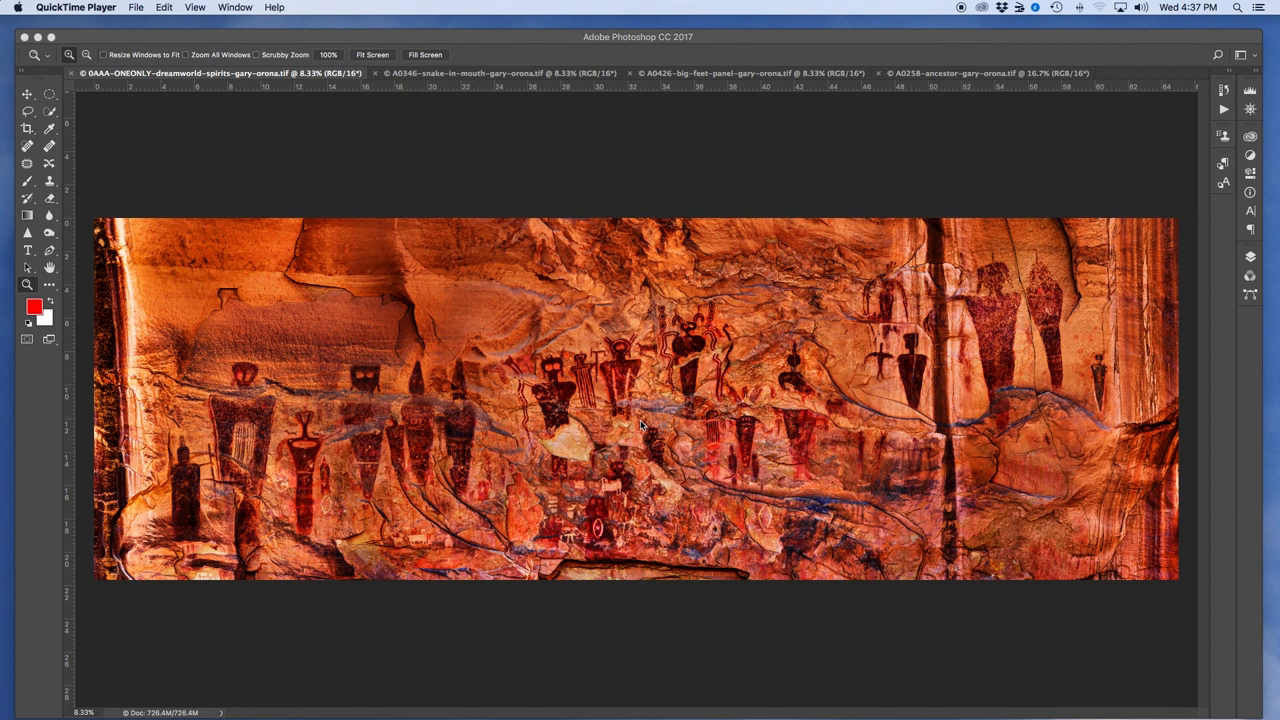
mouse_move(485, 318)
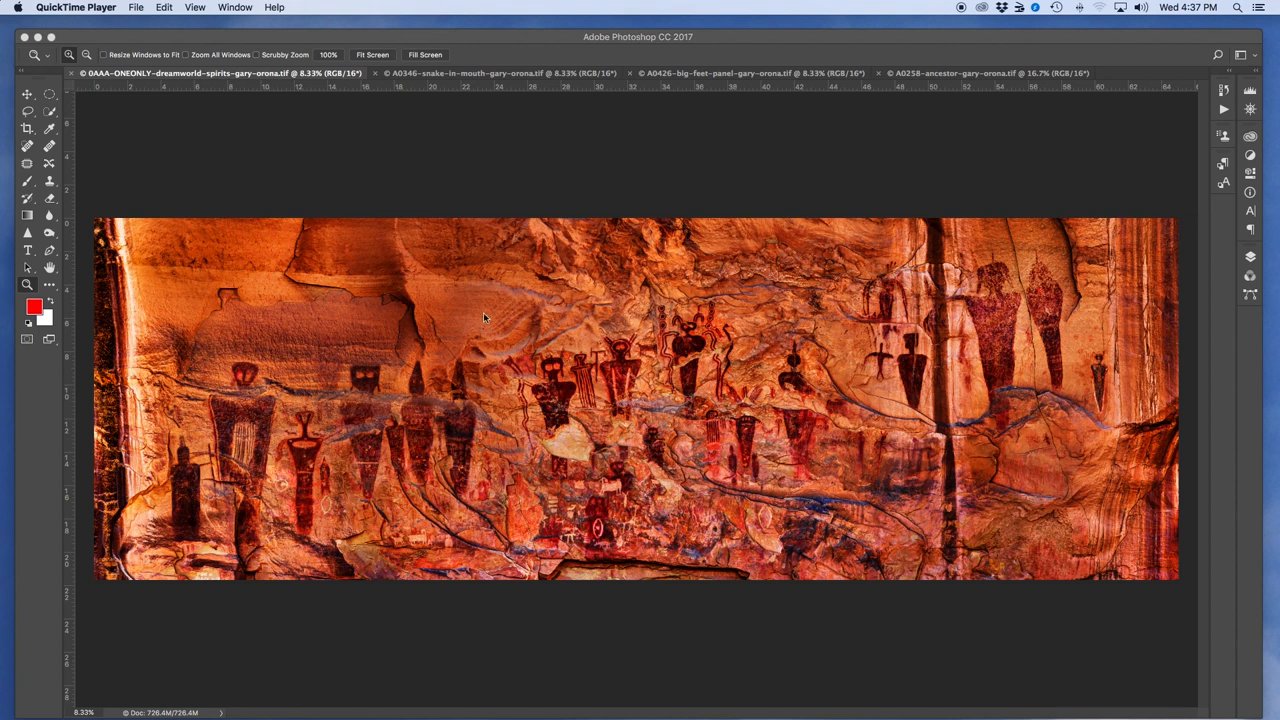
mouse_move(1020, 290)
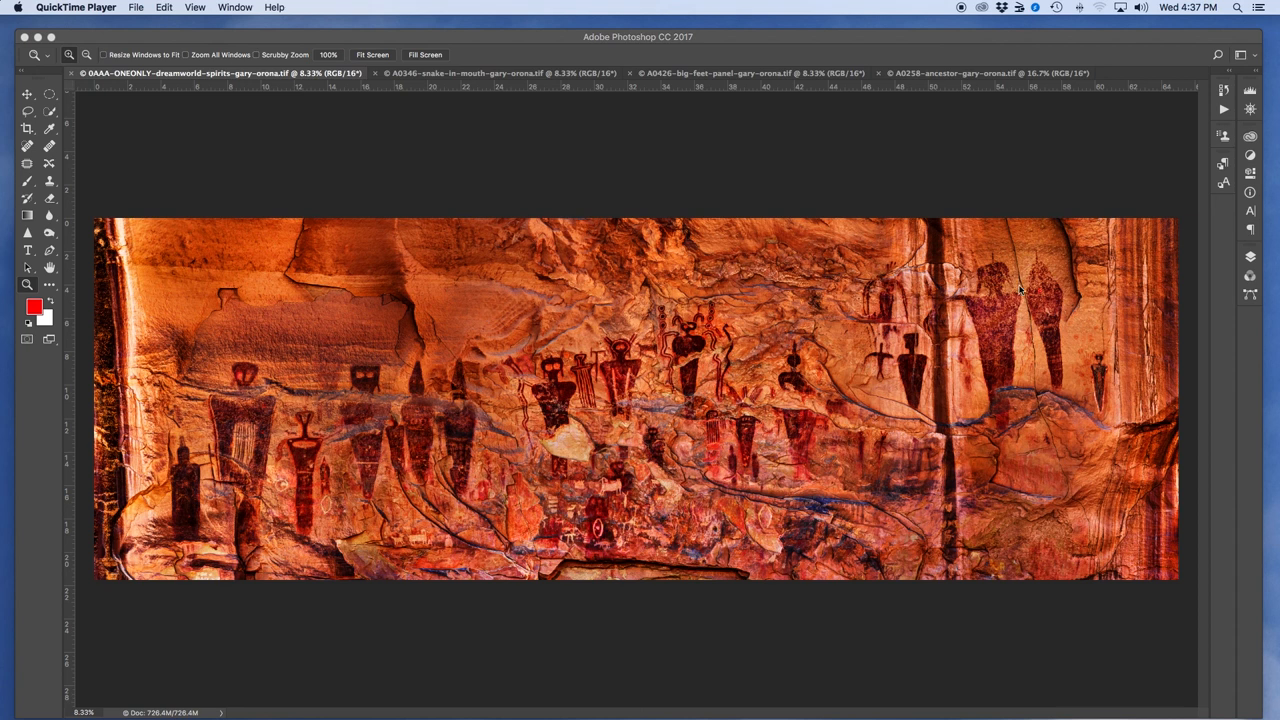
mouse_move(970, 253)
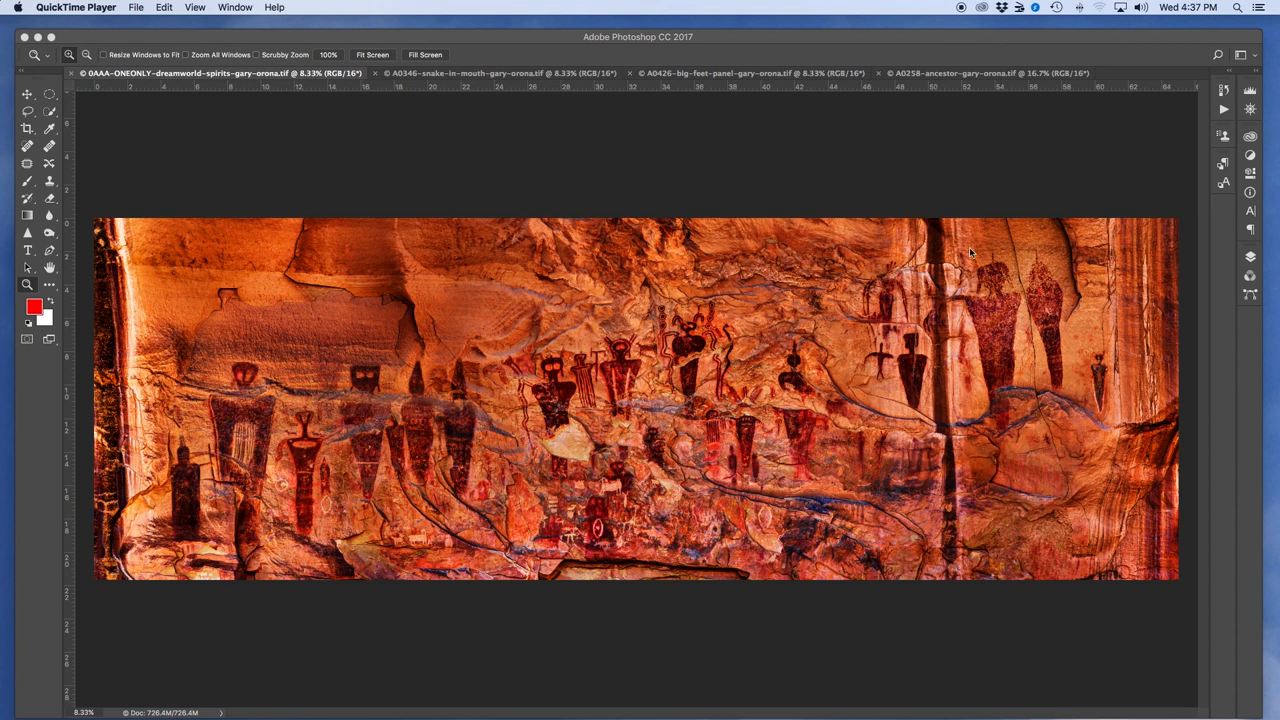
mouse_move(908, 408)
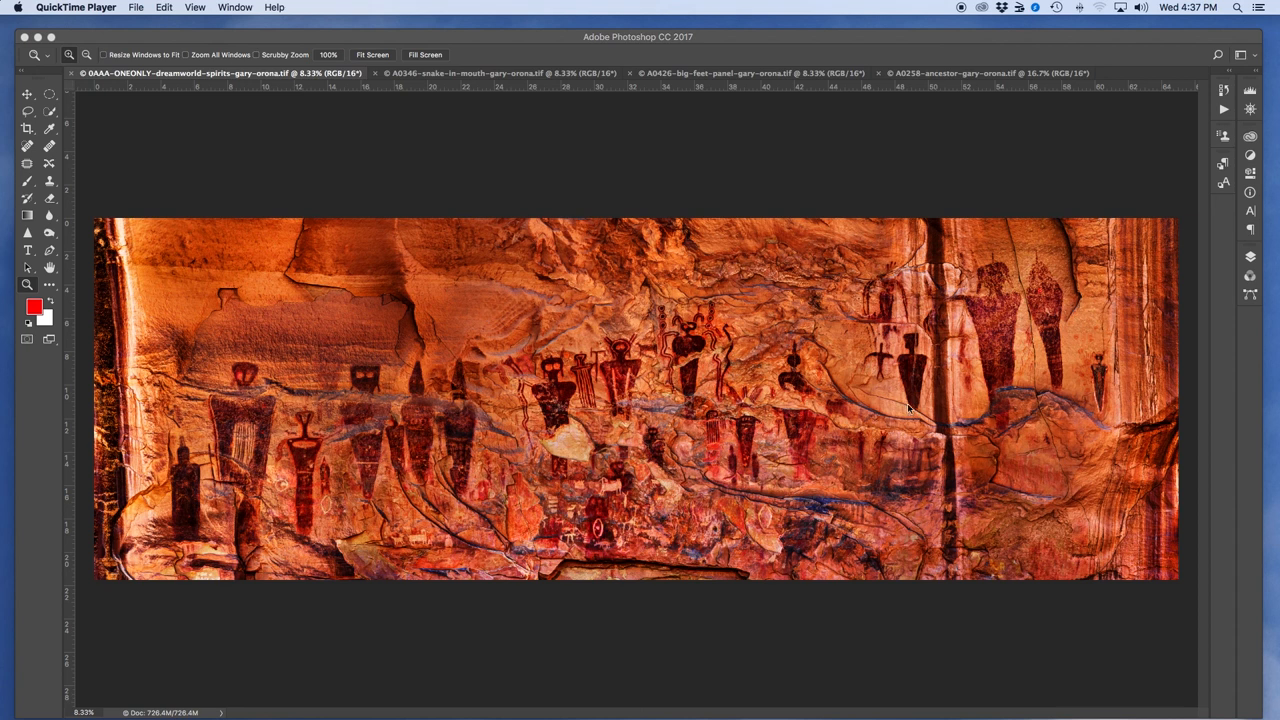
mouse_move(1010, 418)
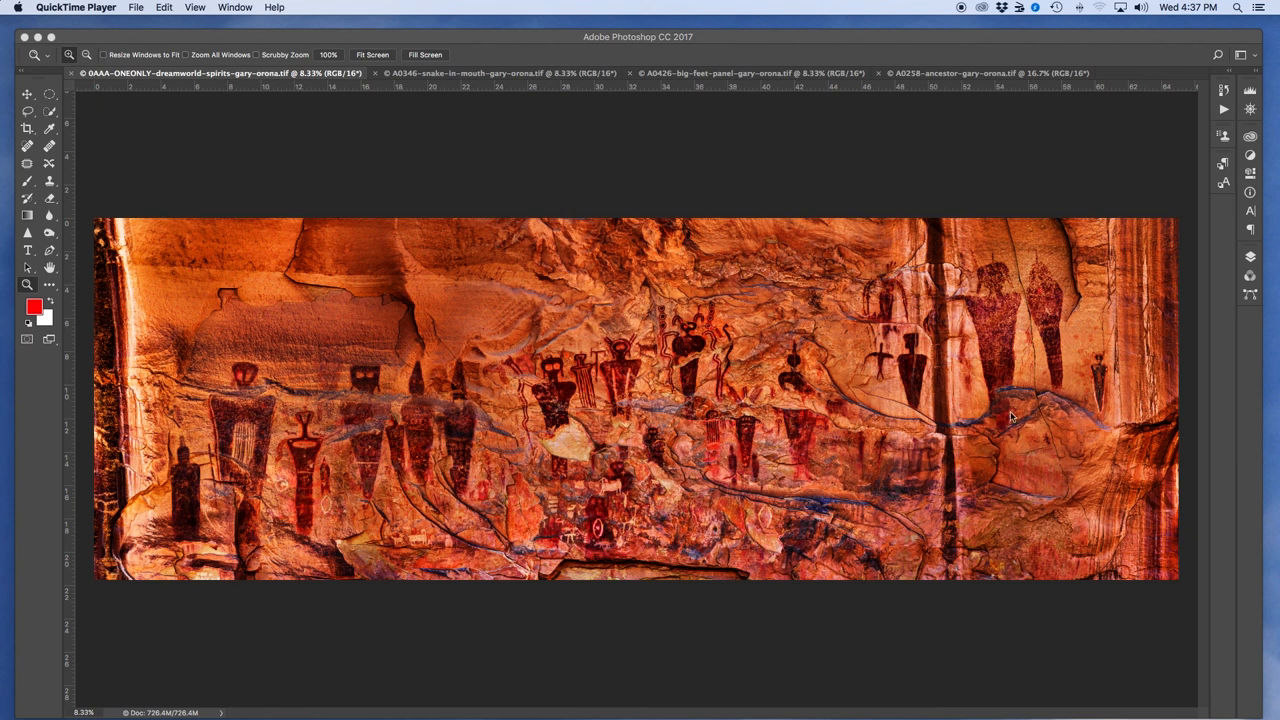
mouse_move(618, 496)
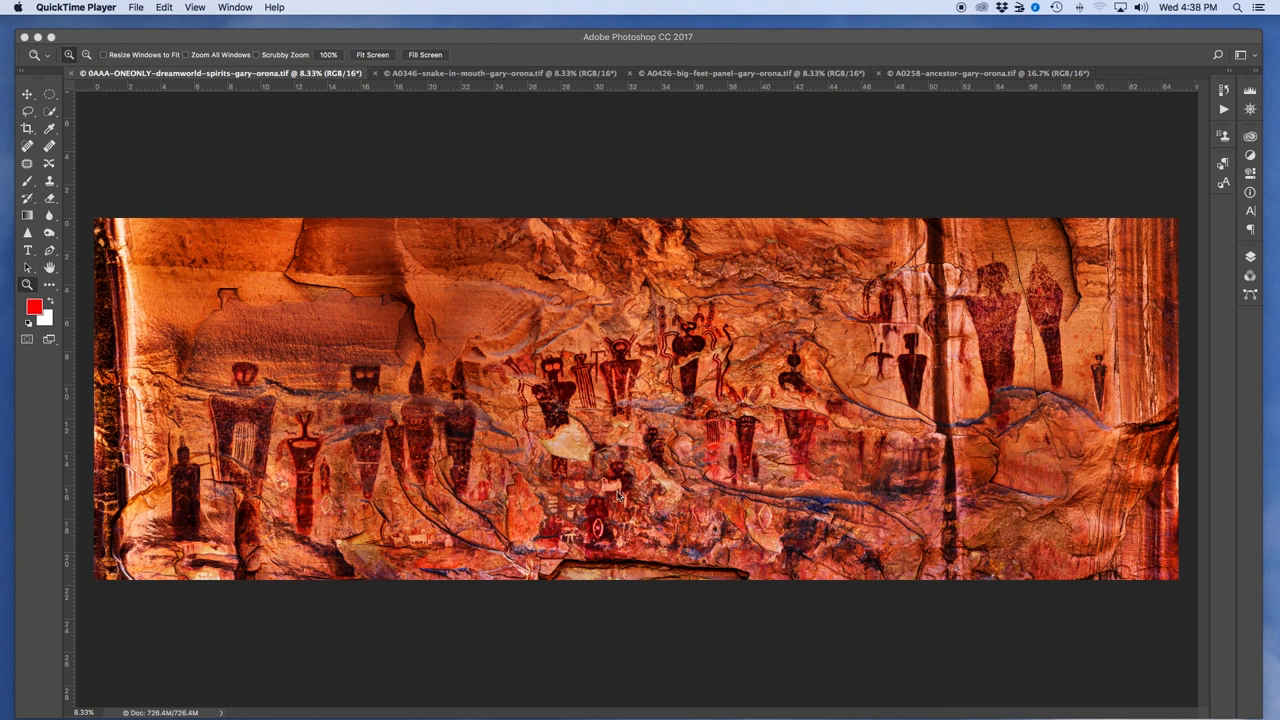
mouse_move(525, 400)
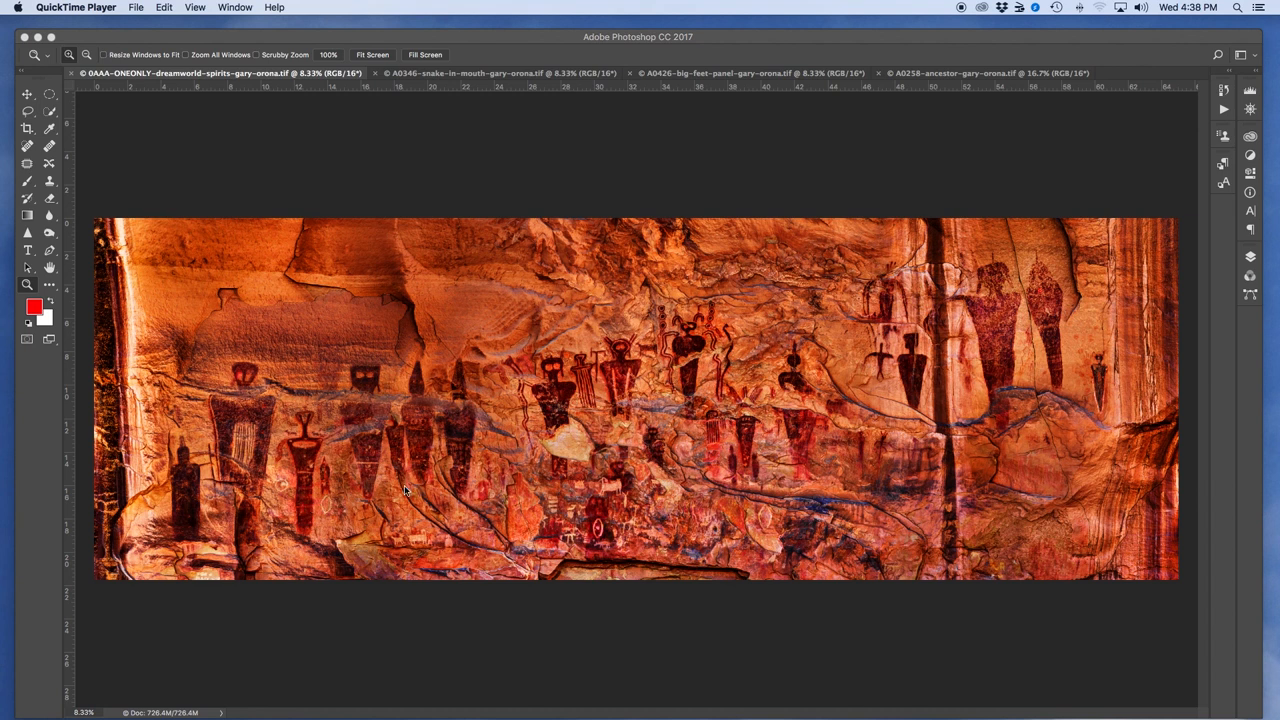
mouse_move(285, 339)
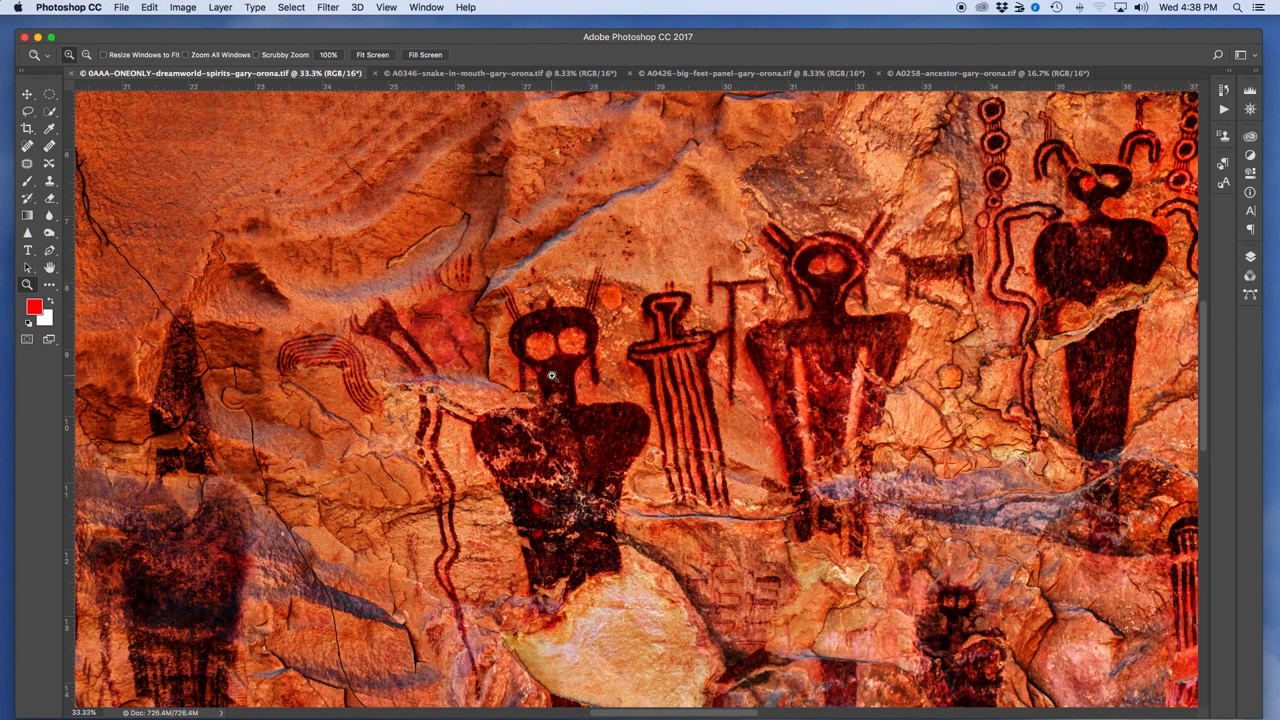
mouse_move(547, 367)
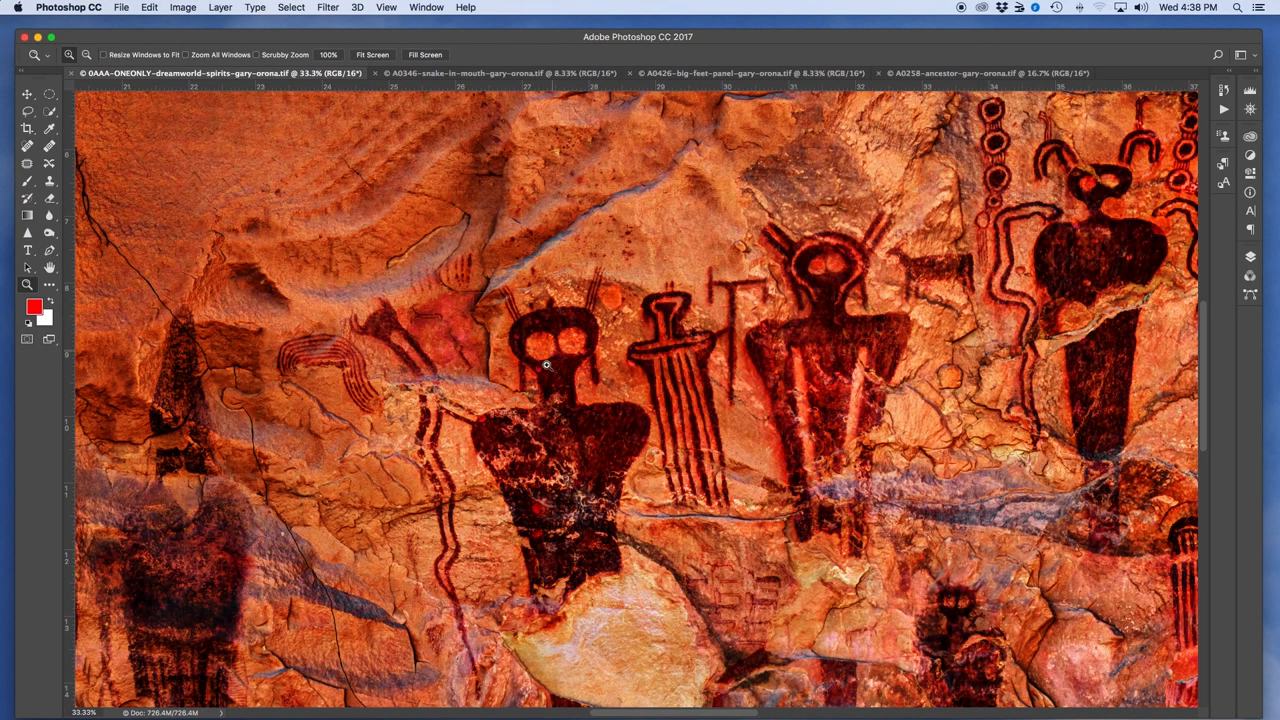
mouse_move(588, 405)
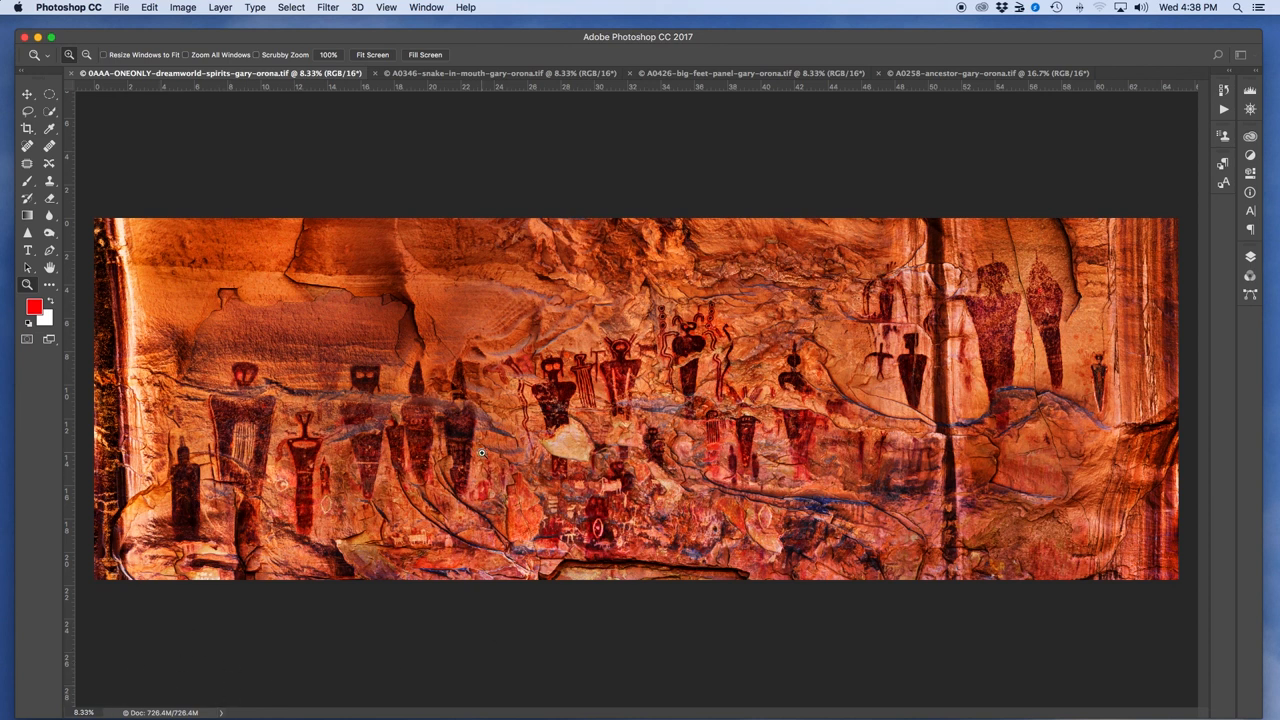
mouse_move(665, 316)
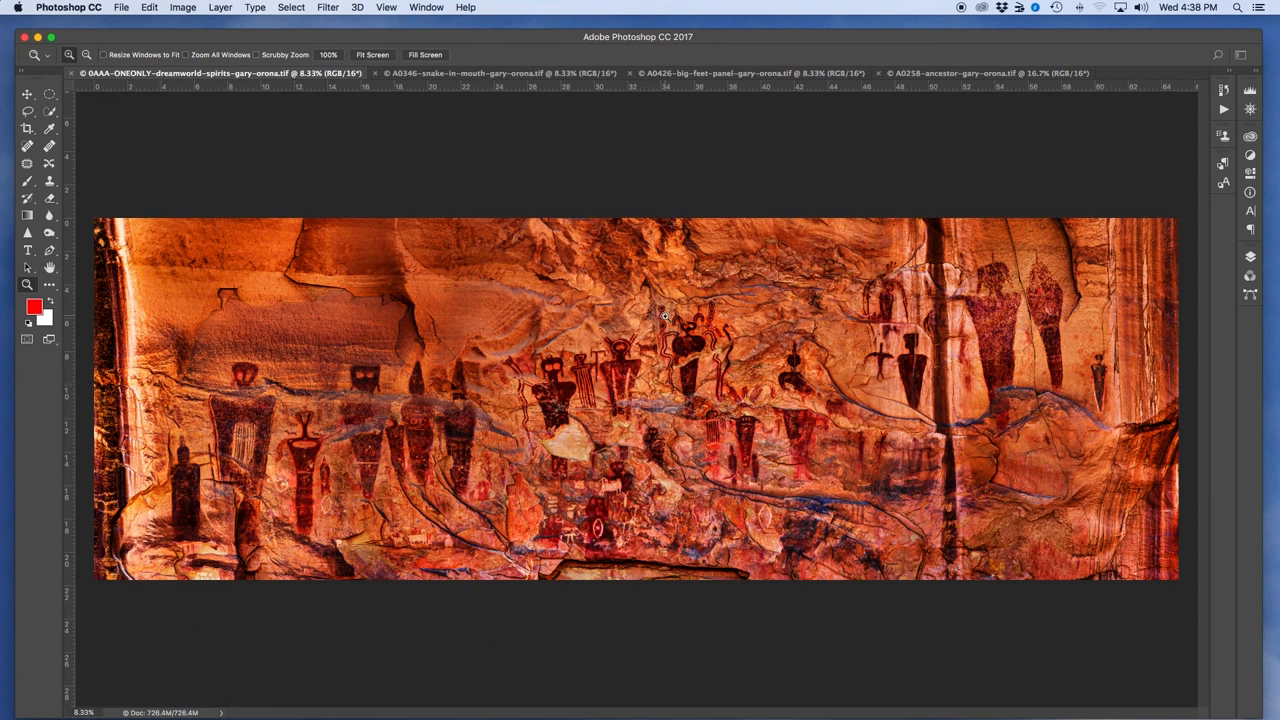
mouse_move(617, 470)
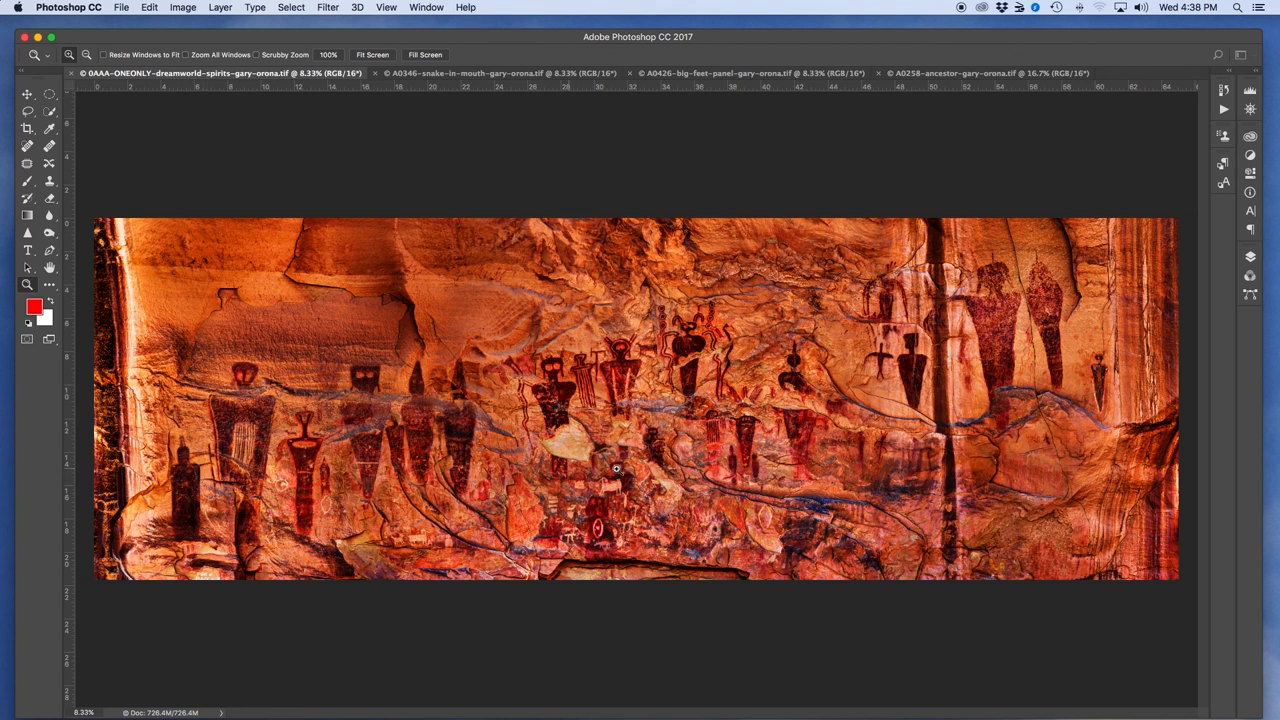
mouse_move(637, 468)
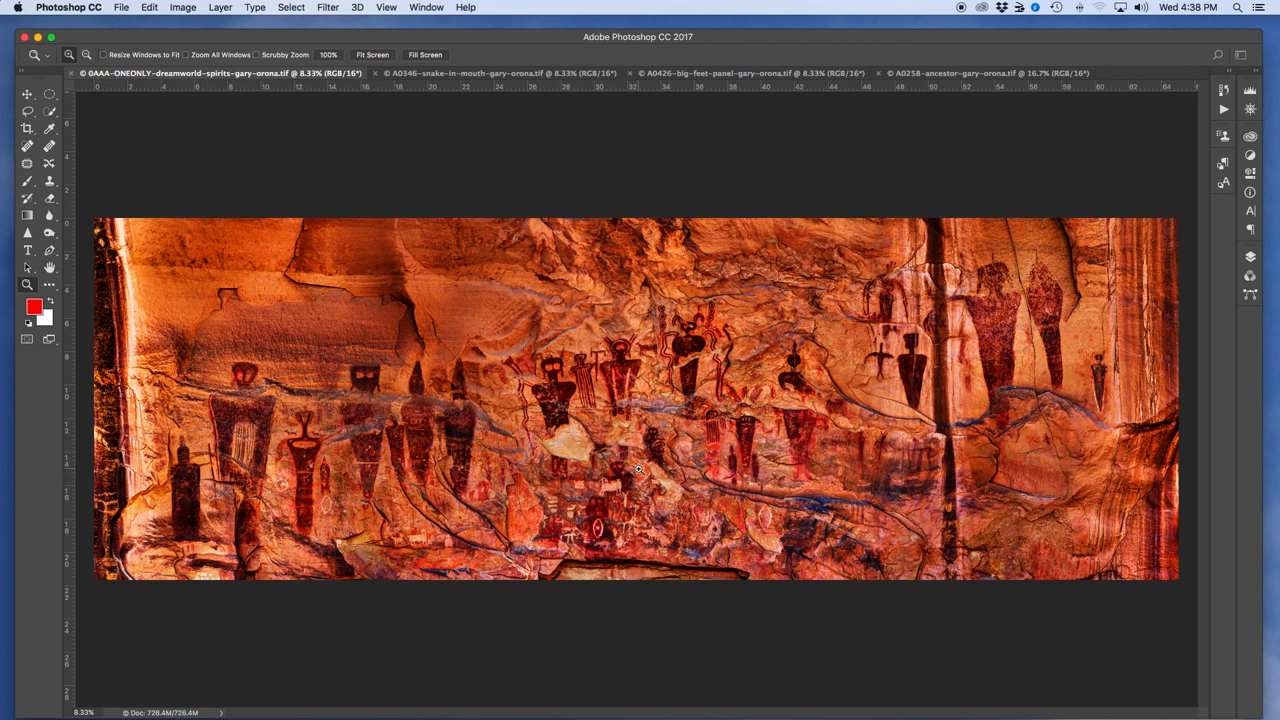
mouse_move(556, 374)
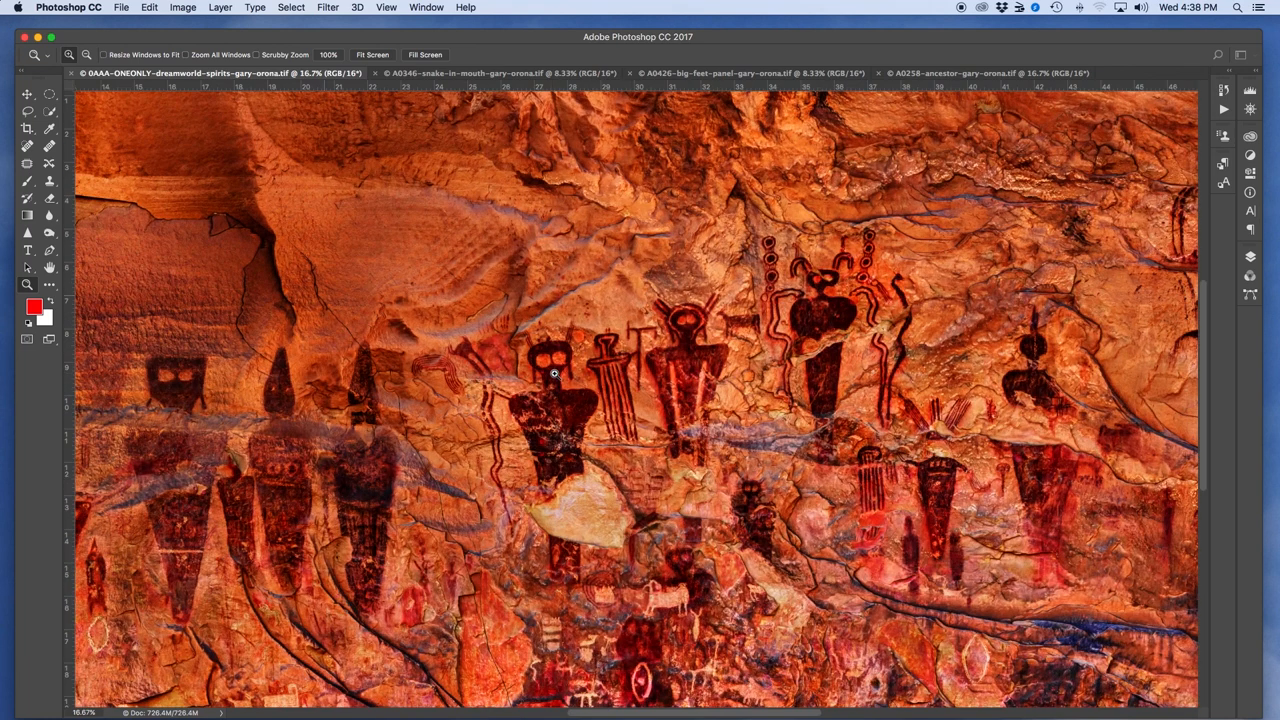
mouse_move(608, 383)
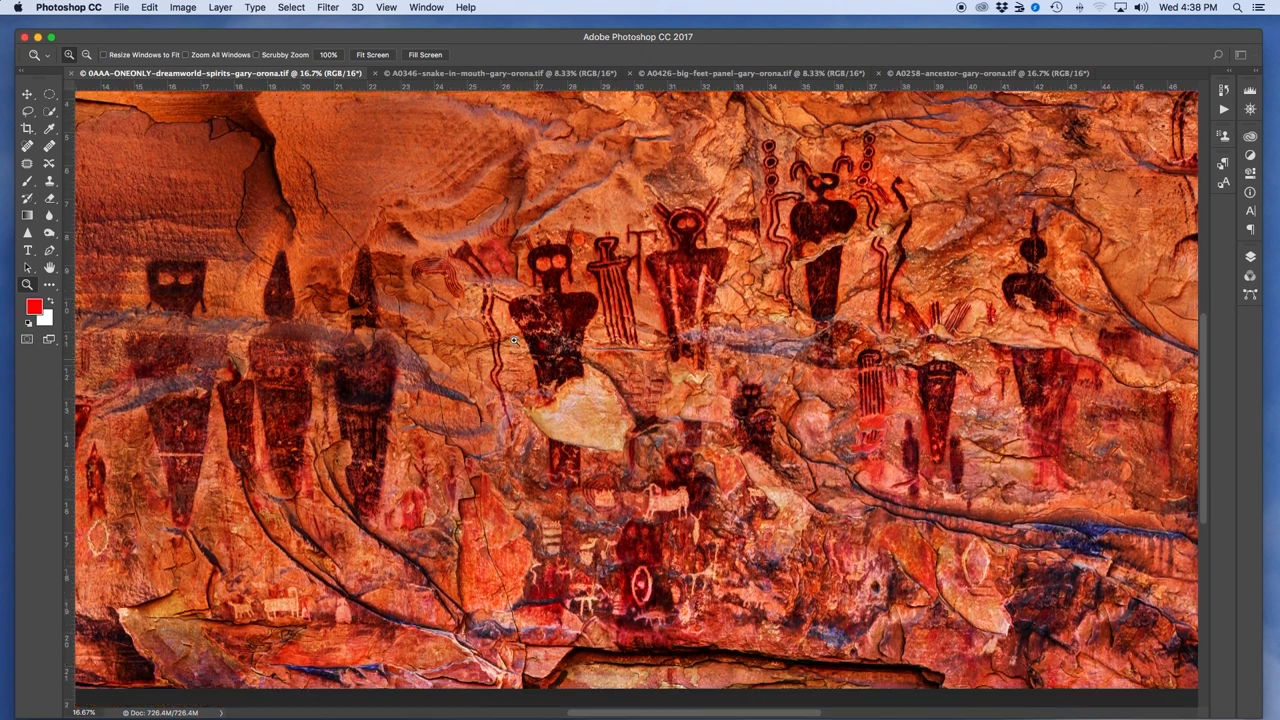
mouse_move(477, 280)
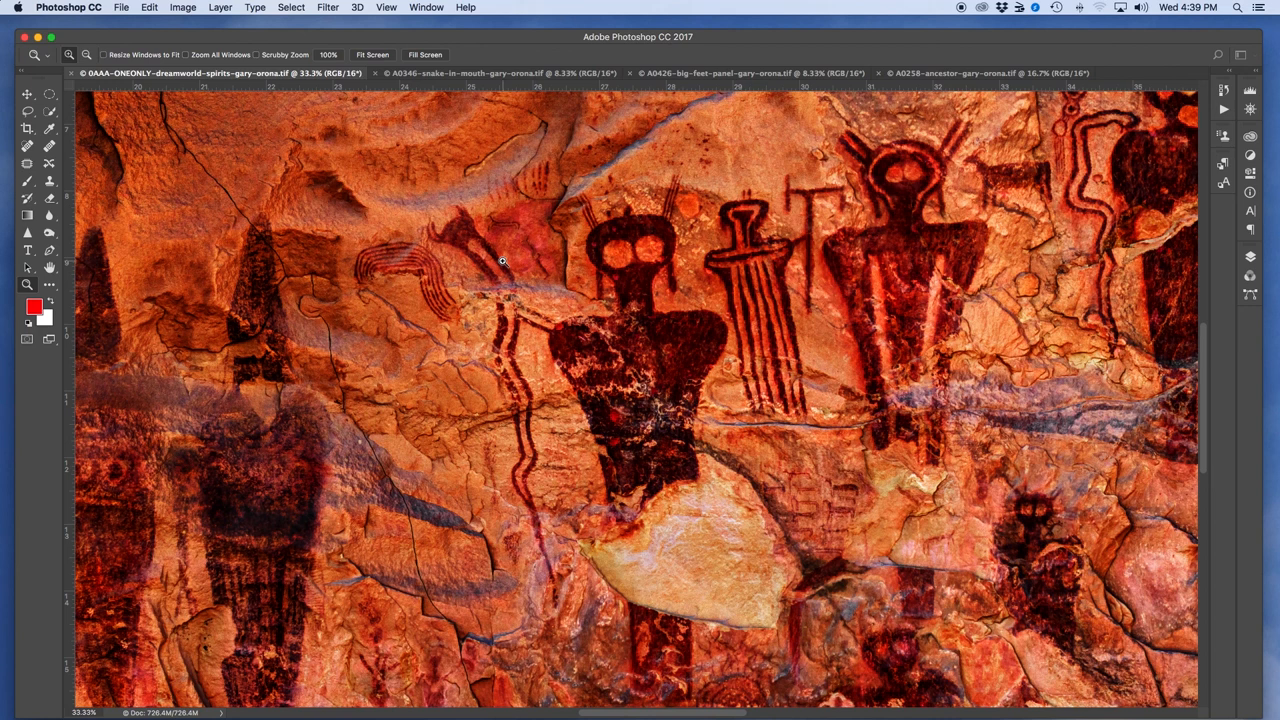
mouse_move(519, 361)
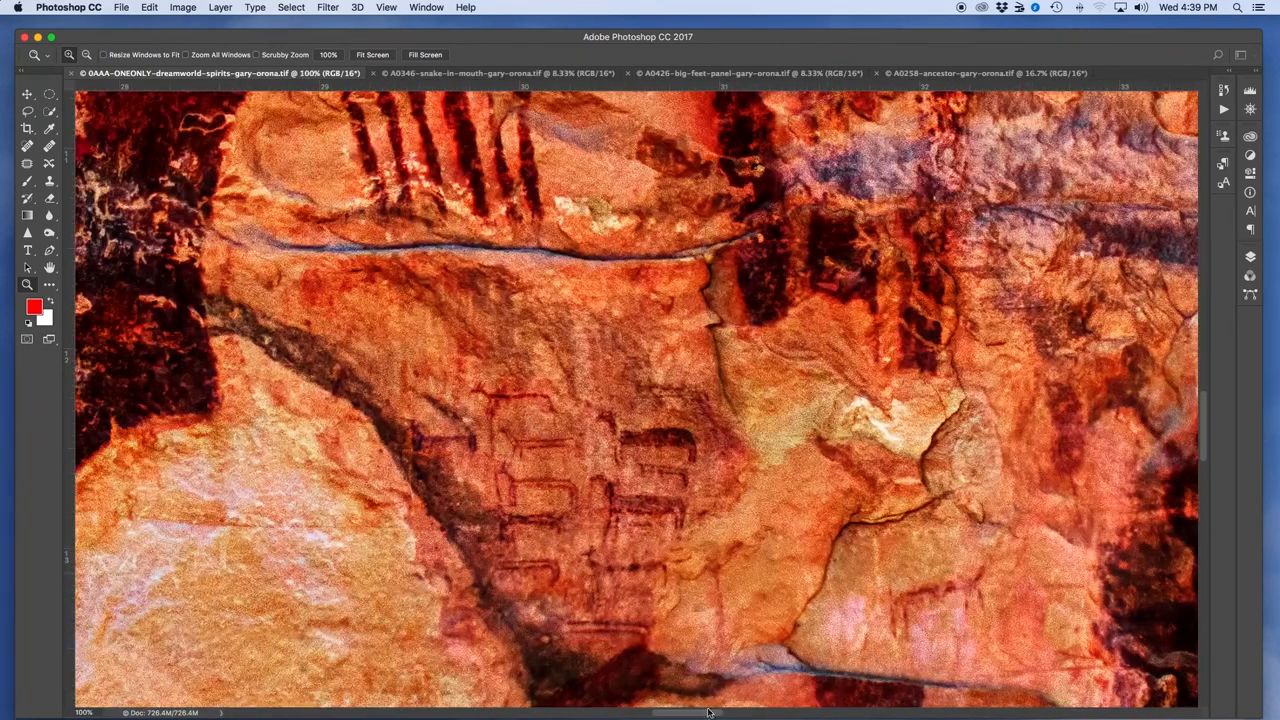
Scroll the 100% close-up to show more rock face above the small animal figures
scroll(down, 3)
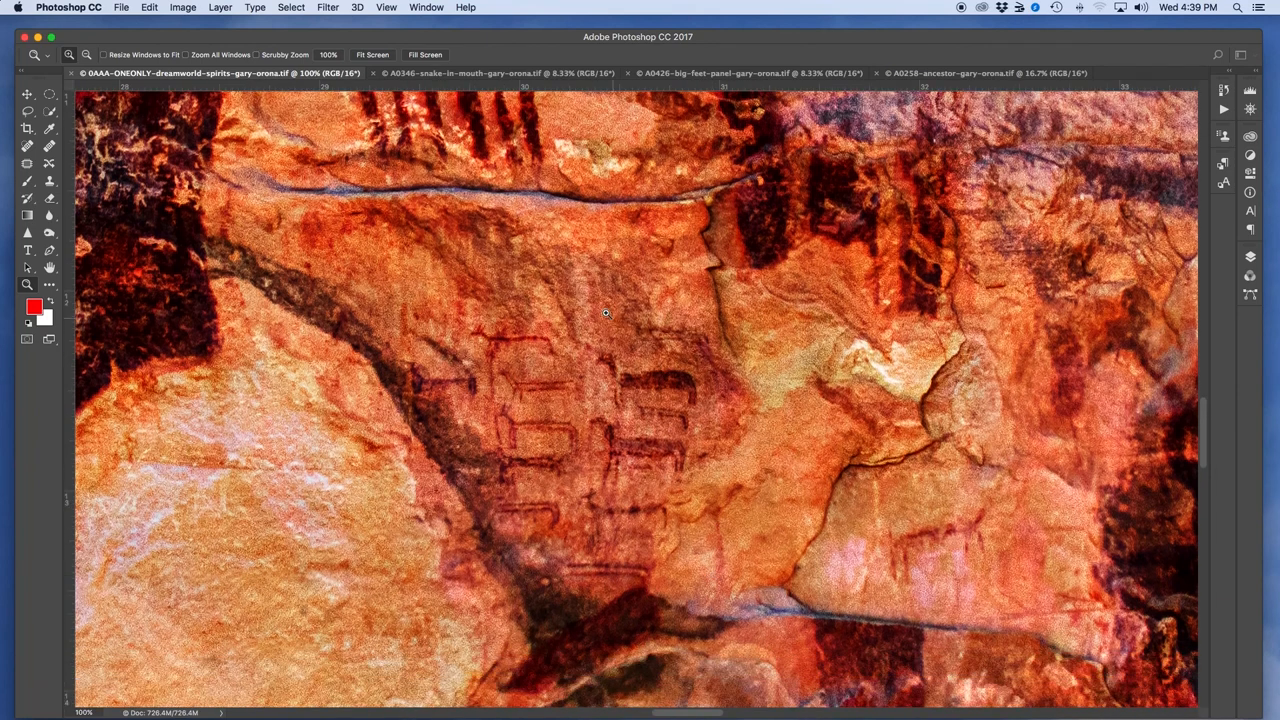
mouse_move(545, 398)
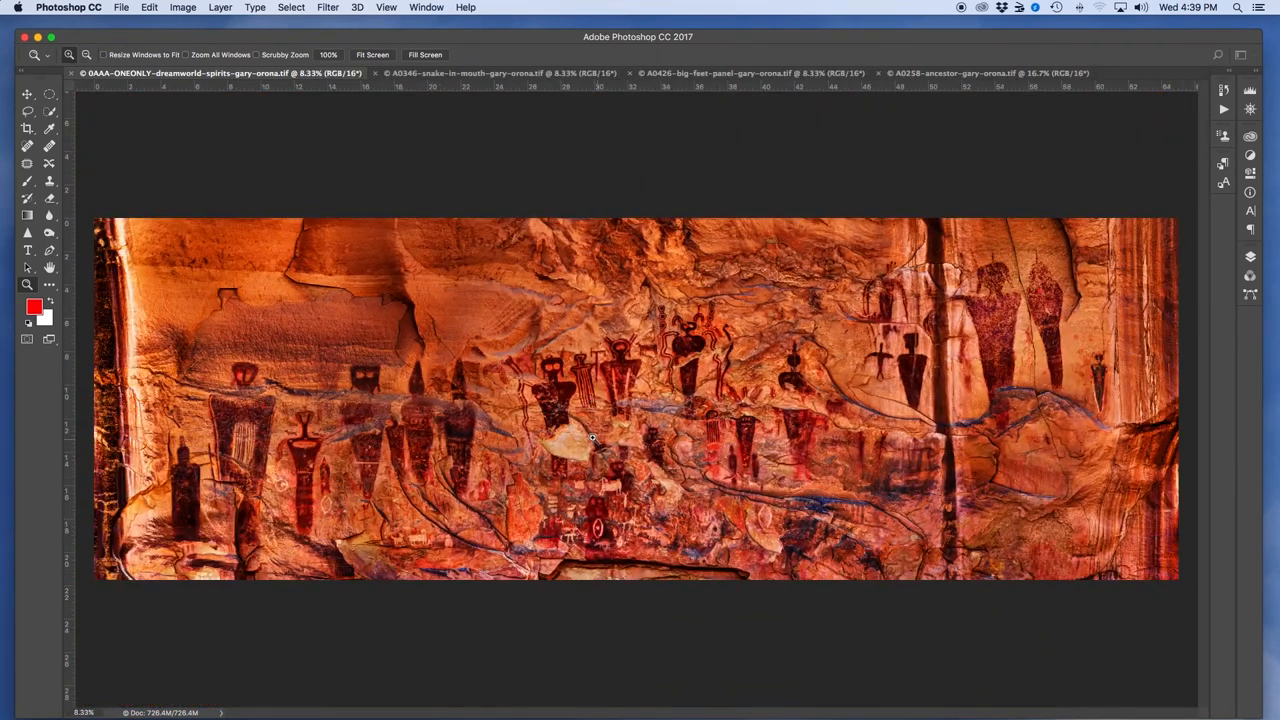
mouse_move(601, 439)
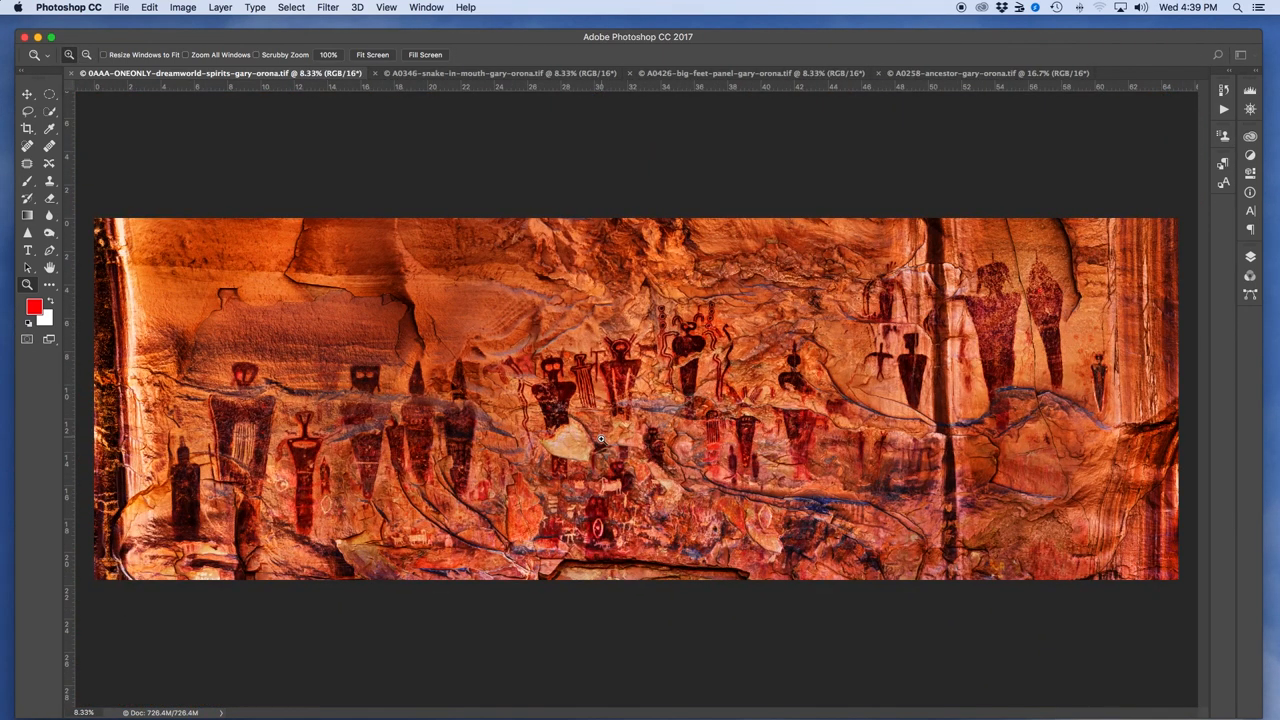
mouse_move(605, 438)
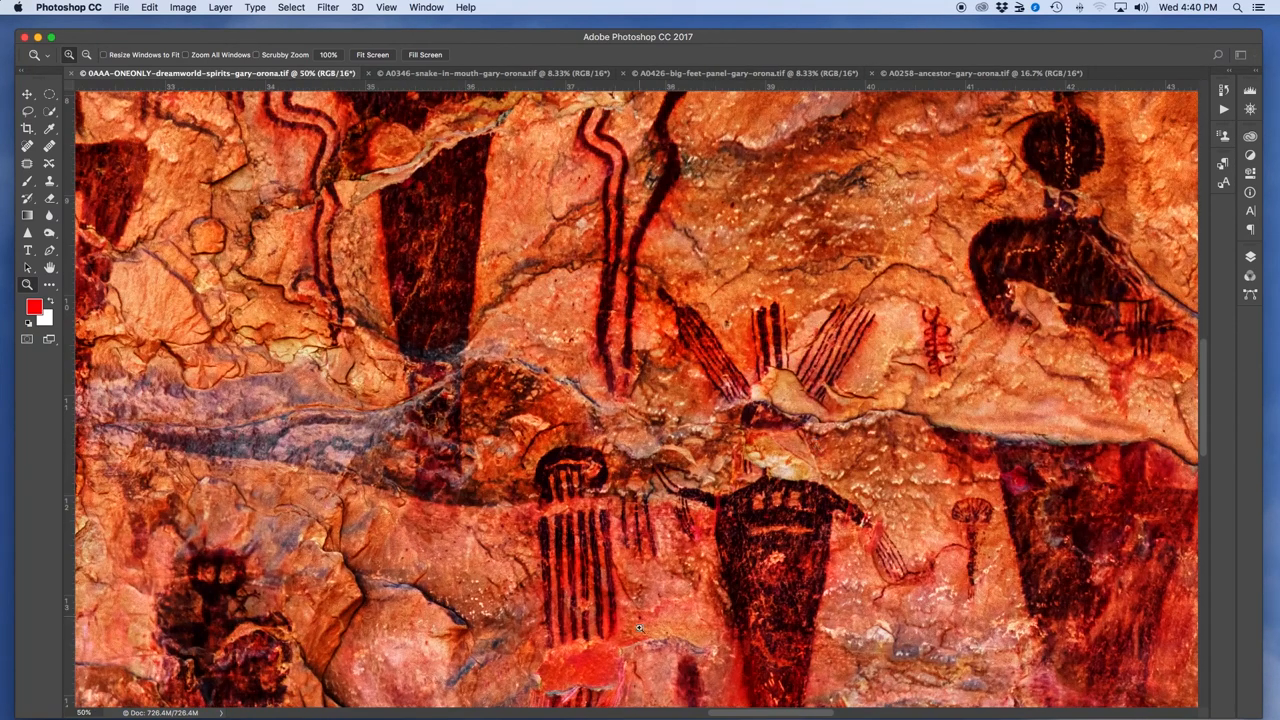
Pan the close-up right to bring the bird-like and tall dark figures into view
click(49, 267)
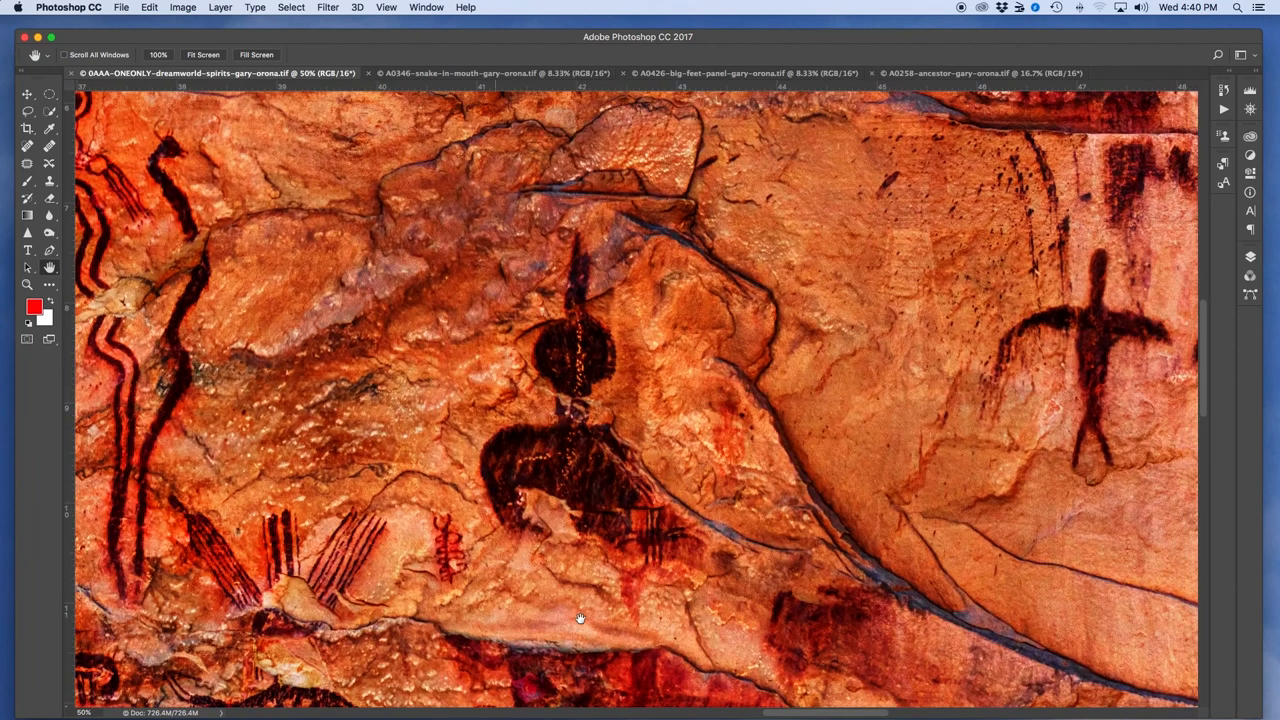
drag(580, 618, 690, 417)
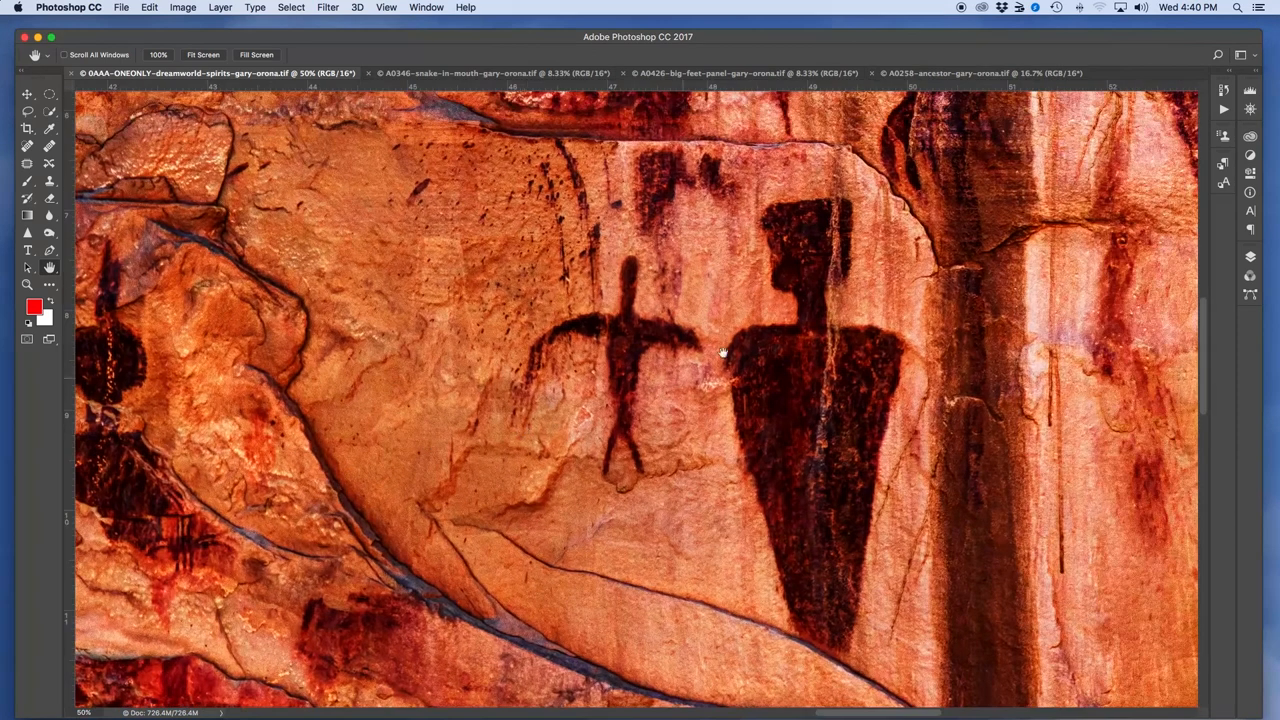
mouse_move(718, 507)
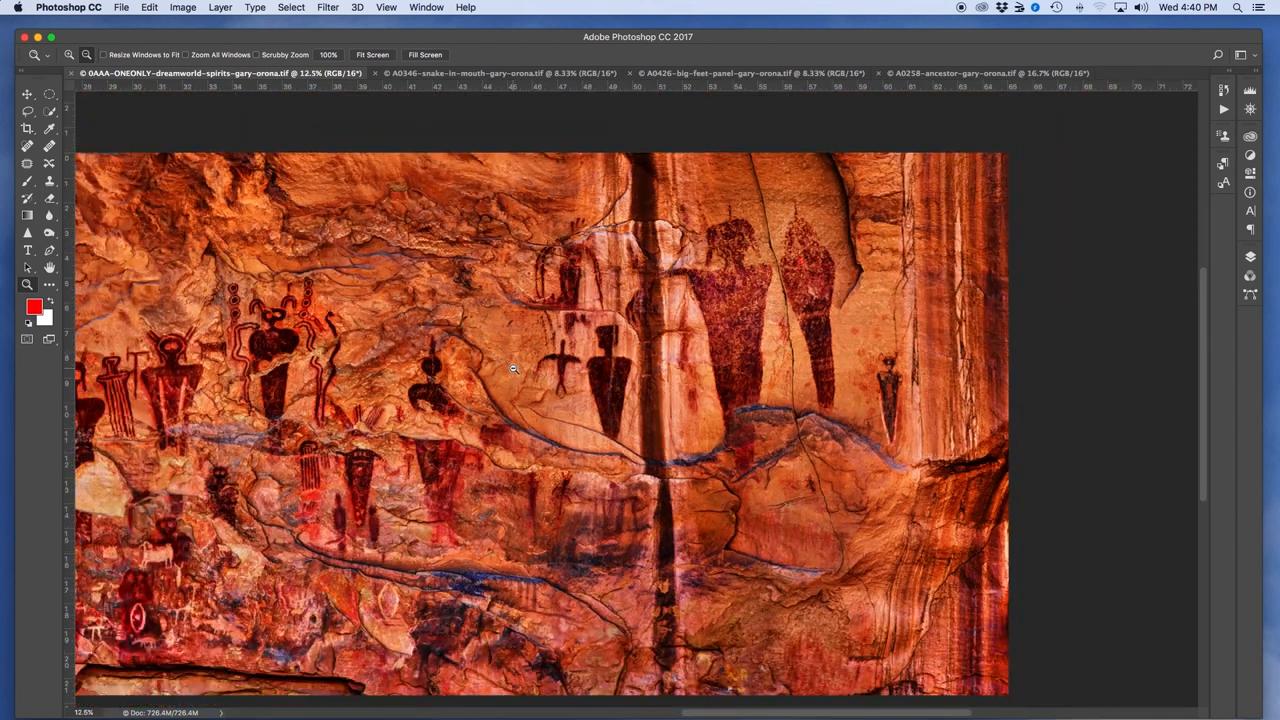
mouse_move(404, 595)
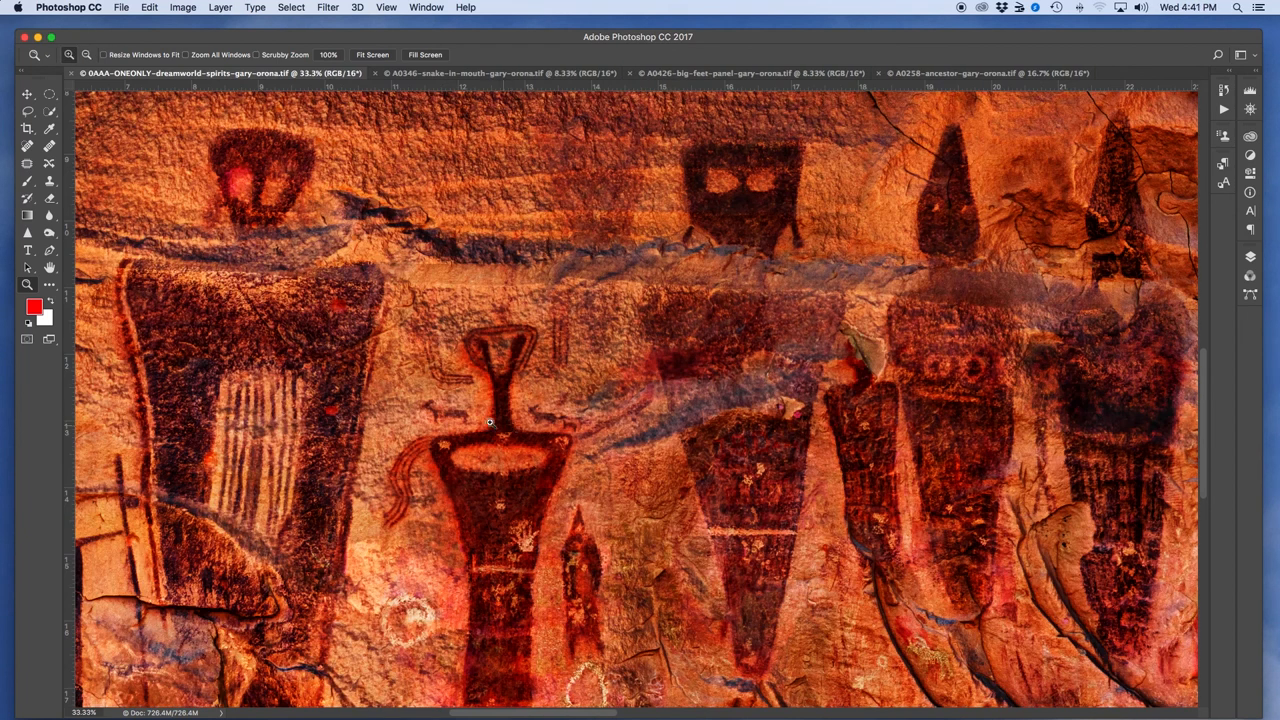
mouse_move(510, 436)
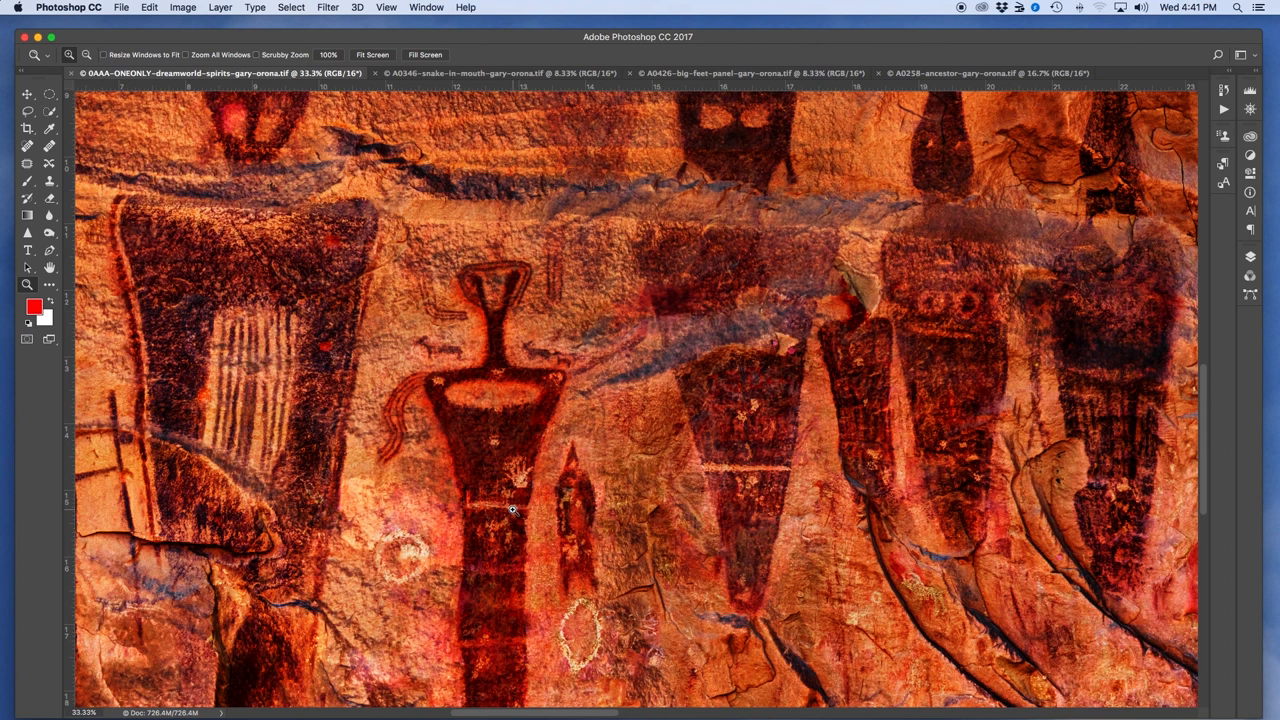
mouse_move(274, 395)
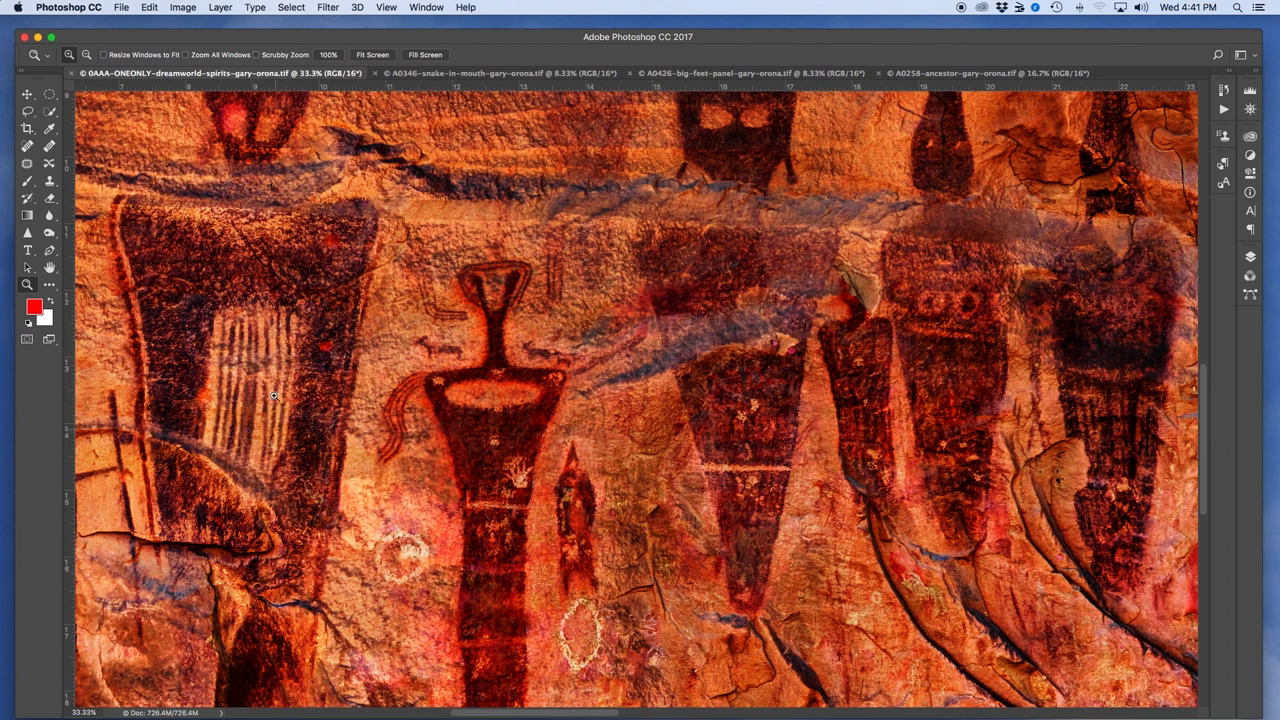
mouse_move(613, 715)
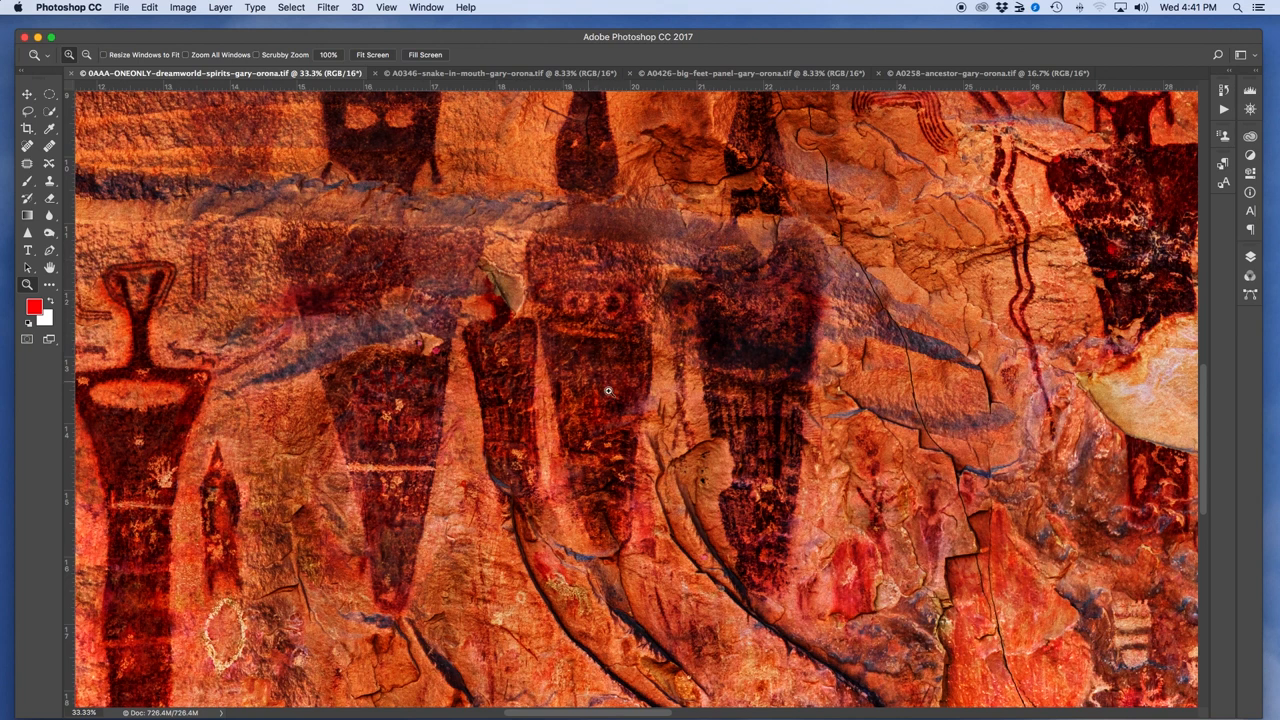
mouse_move(553, 376)
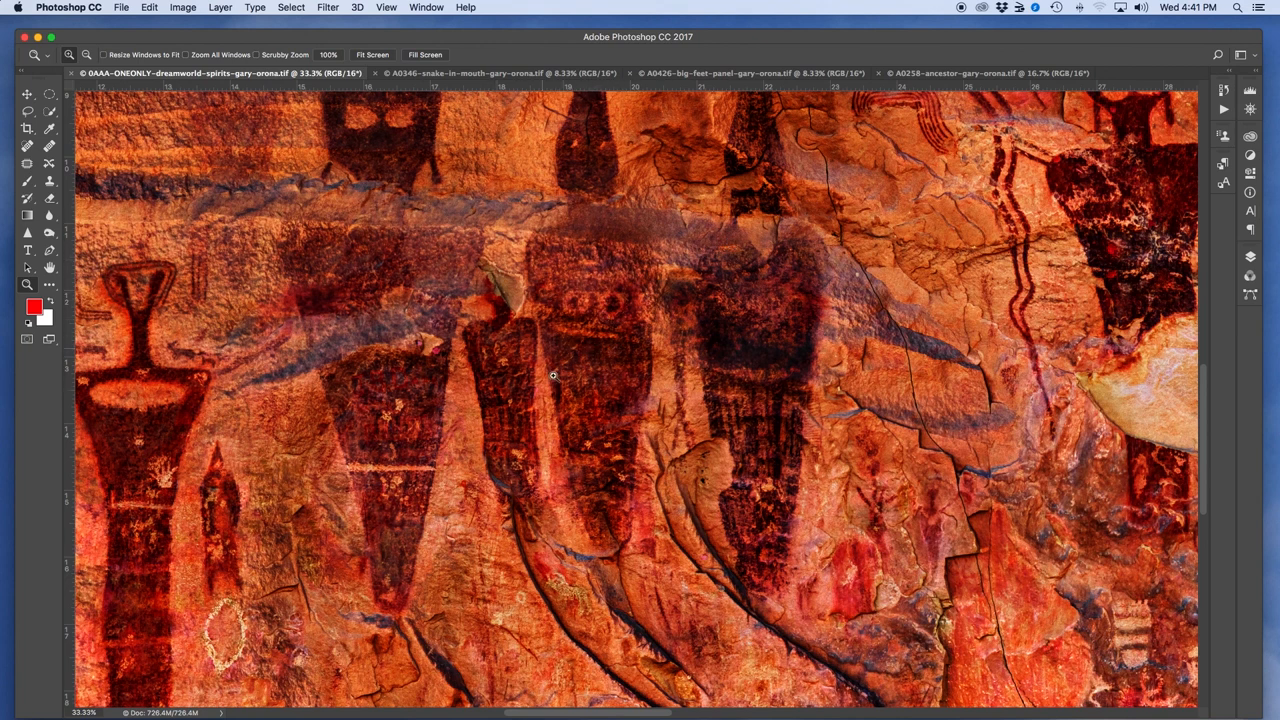
mouse_move(665, 572)
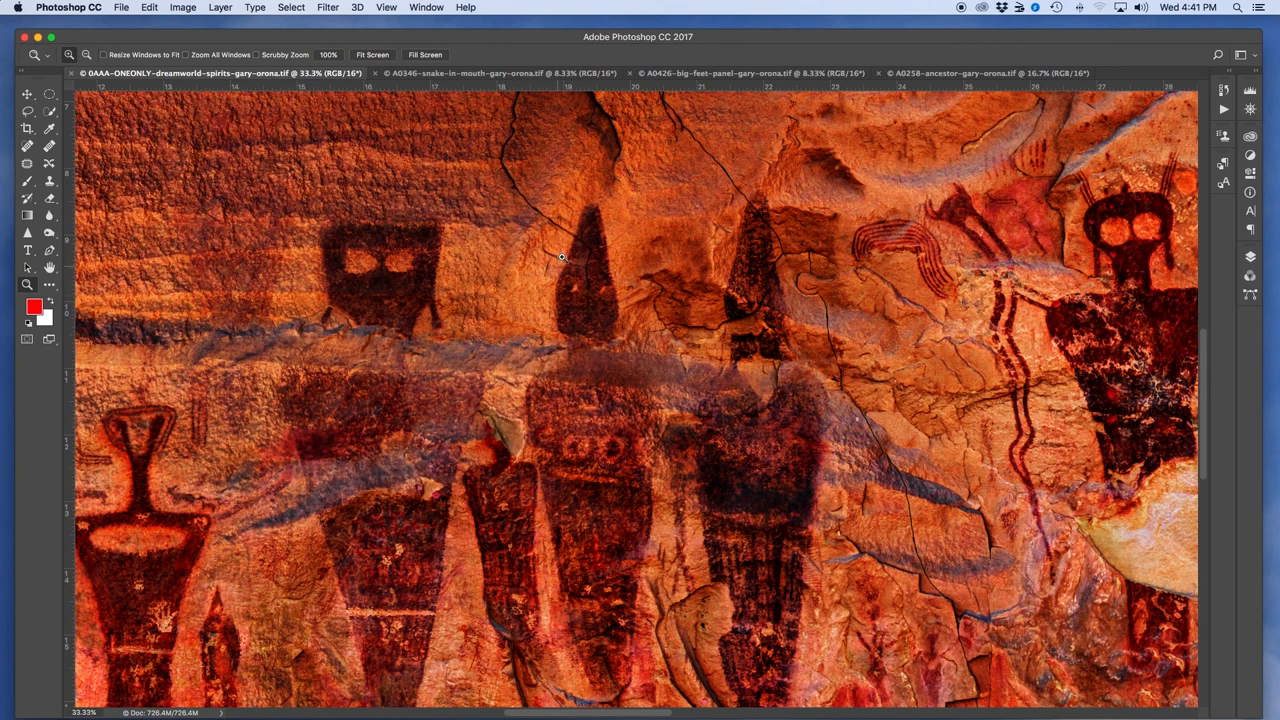
mouse_move(784, 355)
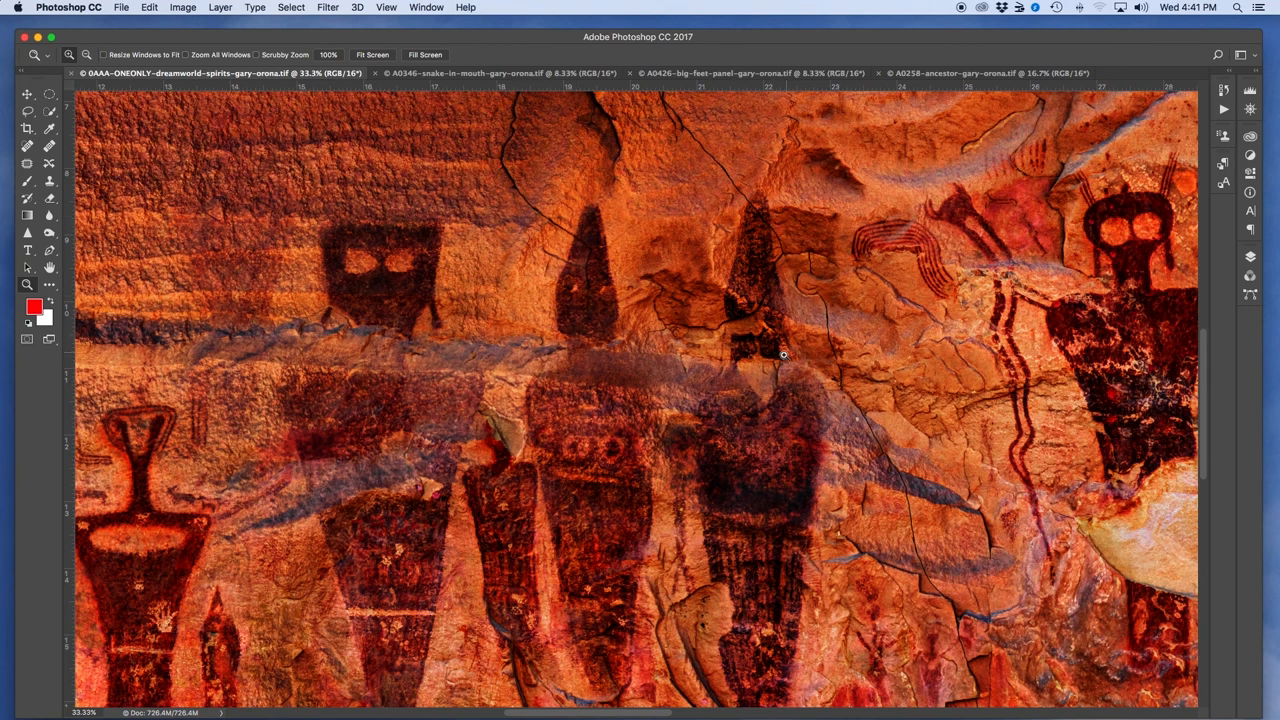
mouse_move(808, 378)
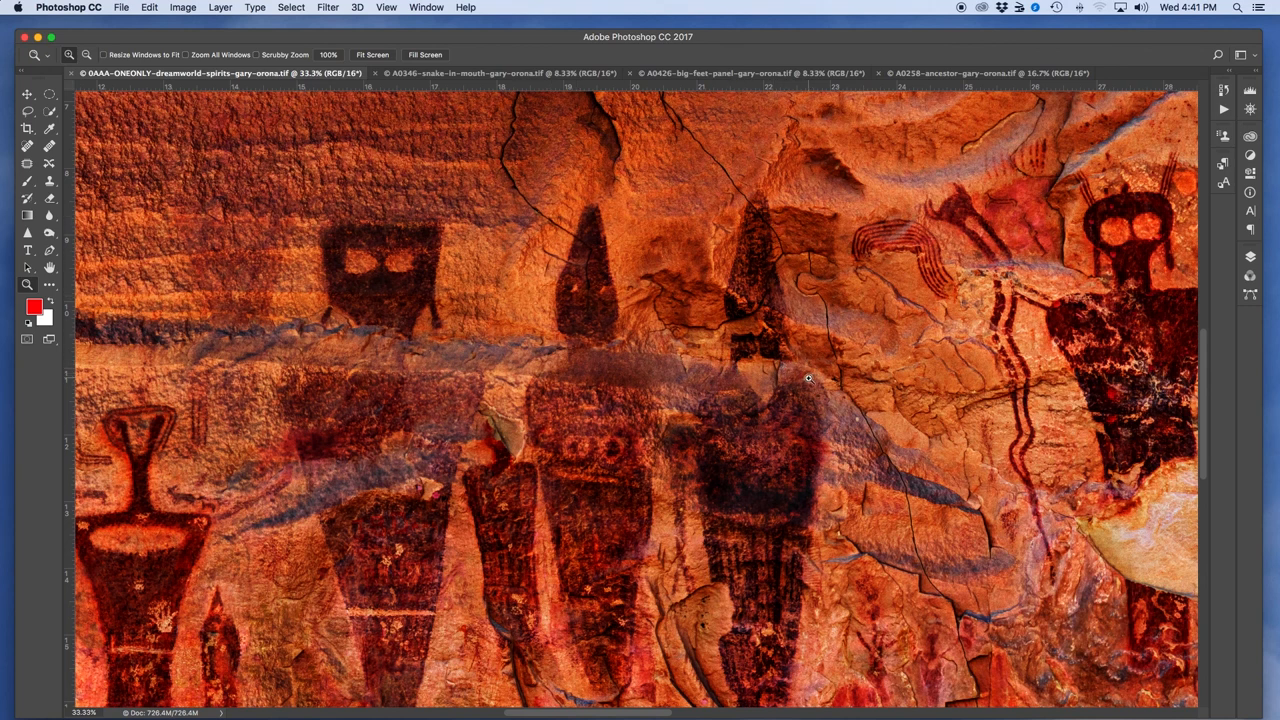
mouse_move(793, 391)
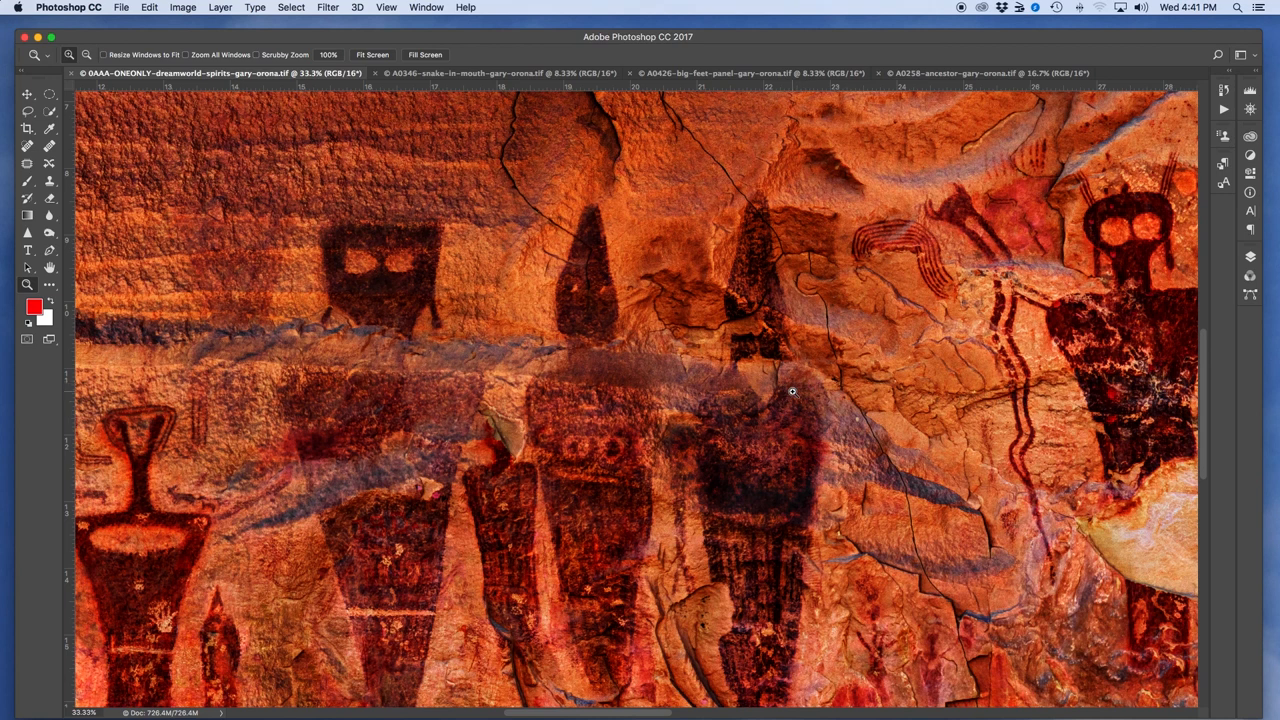
mouse_move(784, 392)
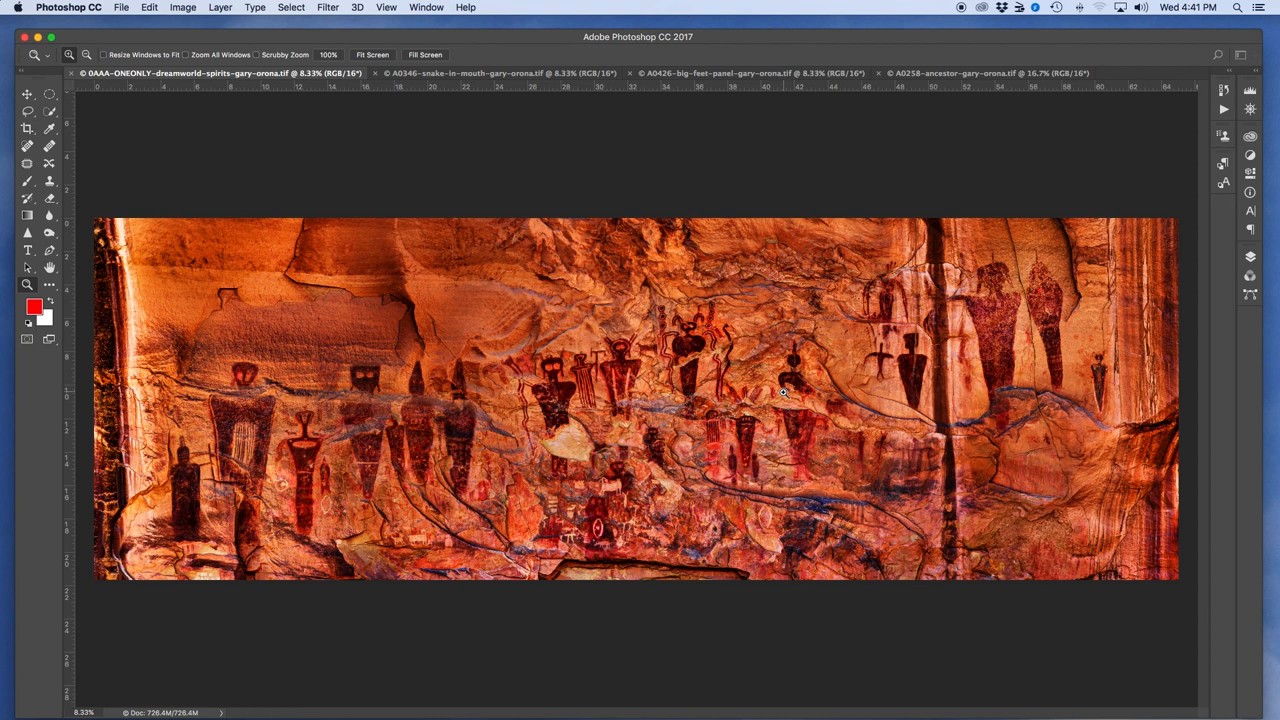
mouse_move(623, 524)
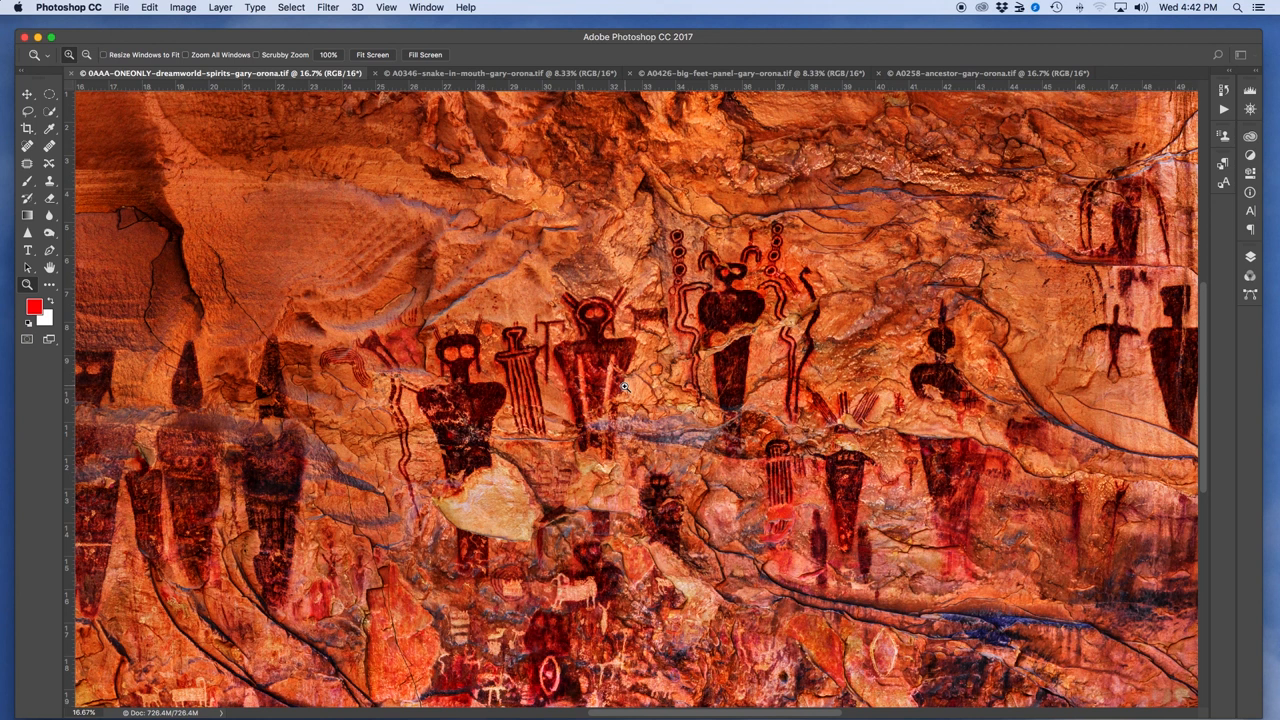
mouse_move(618, 324)
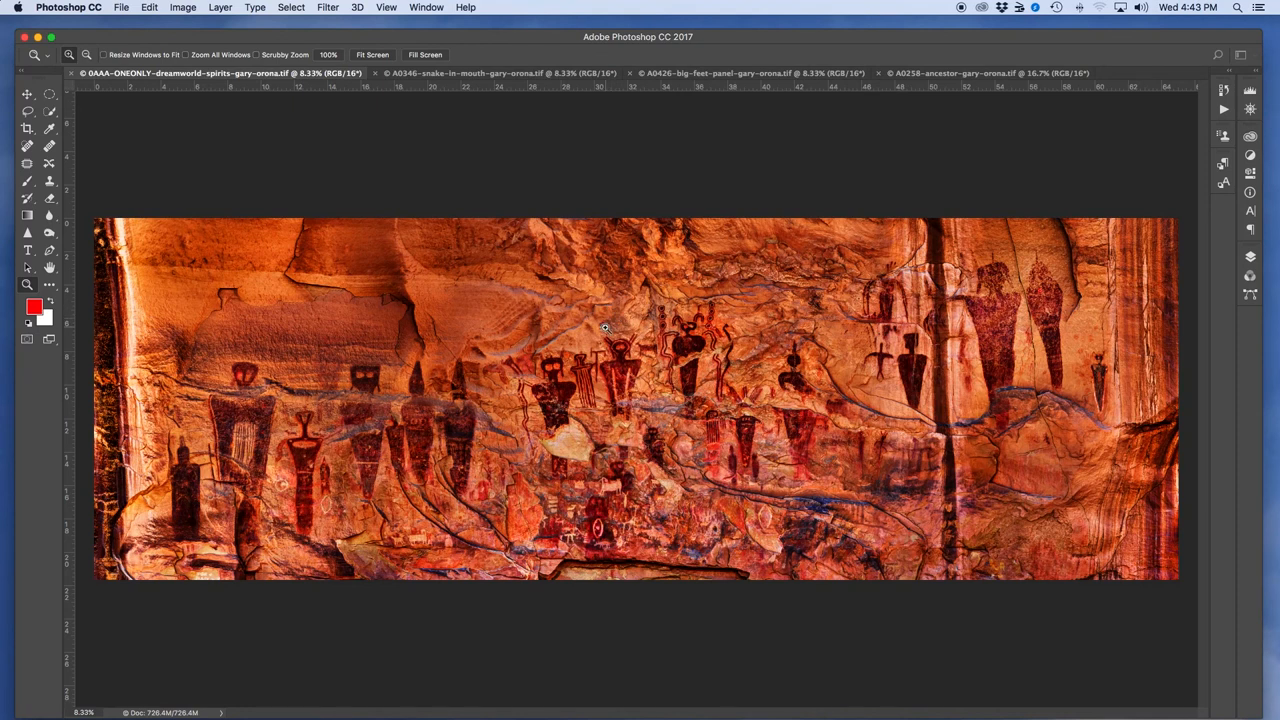
mouse_move(635, 386)
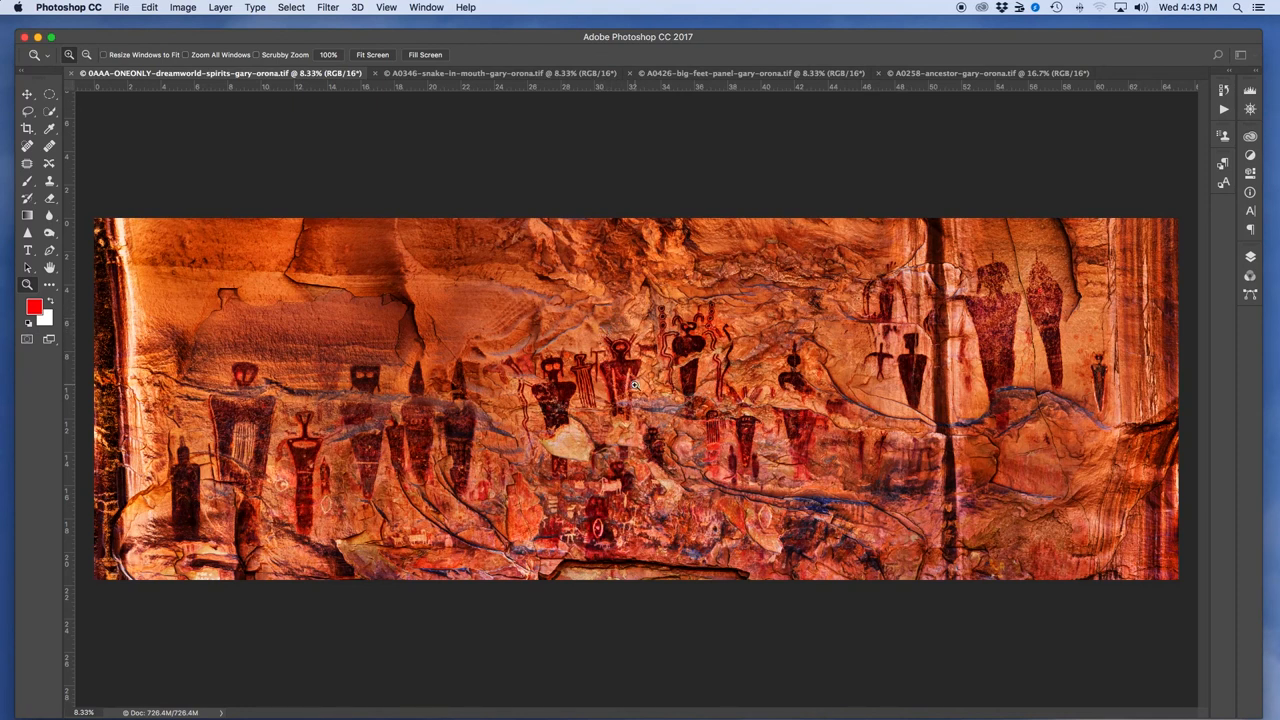
mouse_move(645, 383)
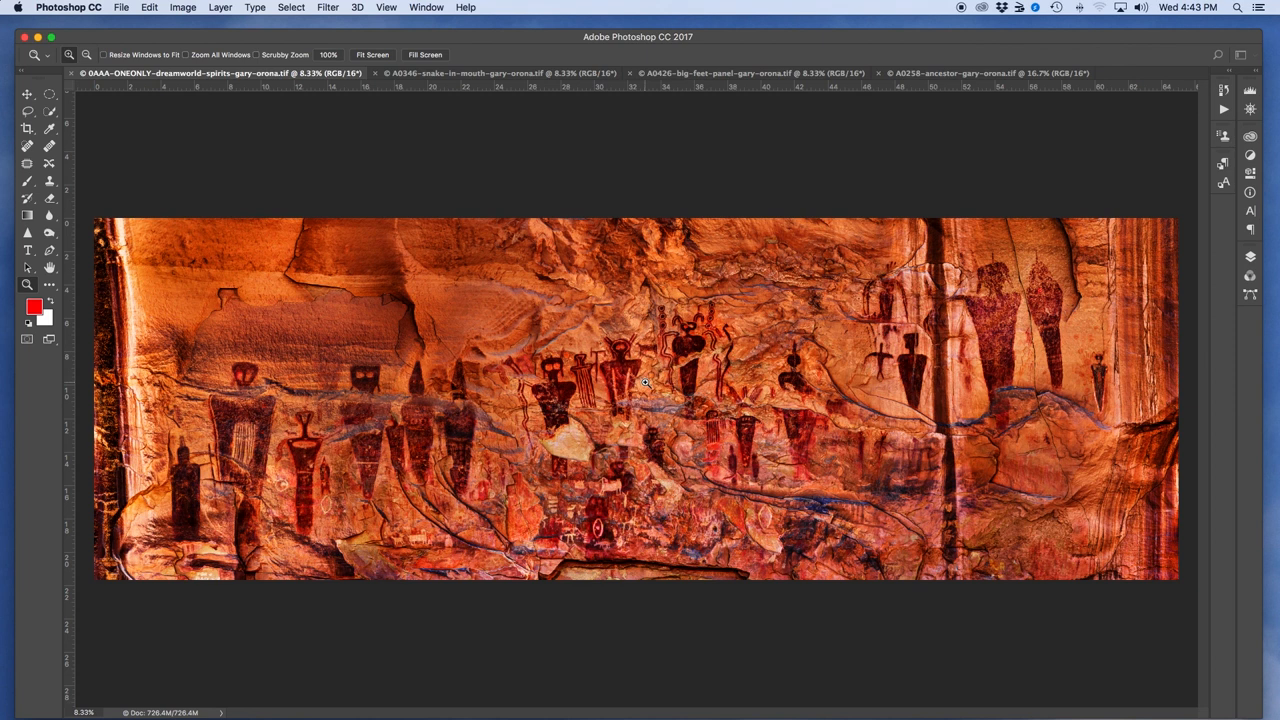
mouse_move(645, 345)
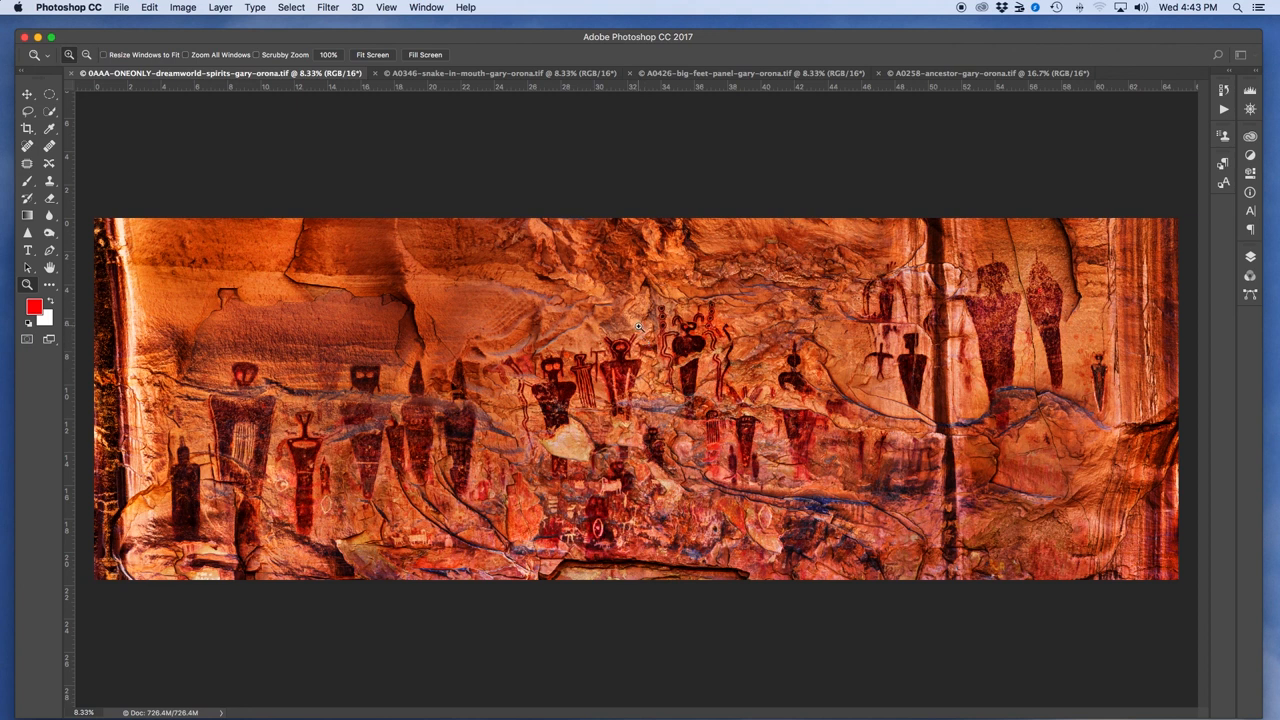
mouse_move(614, 360)
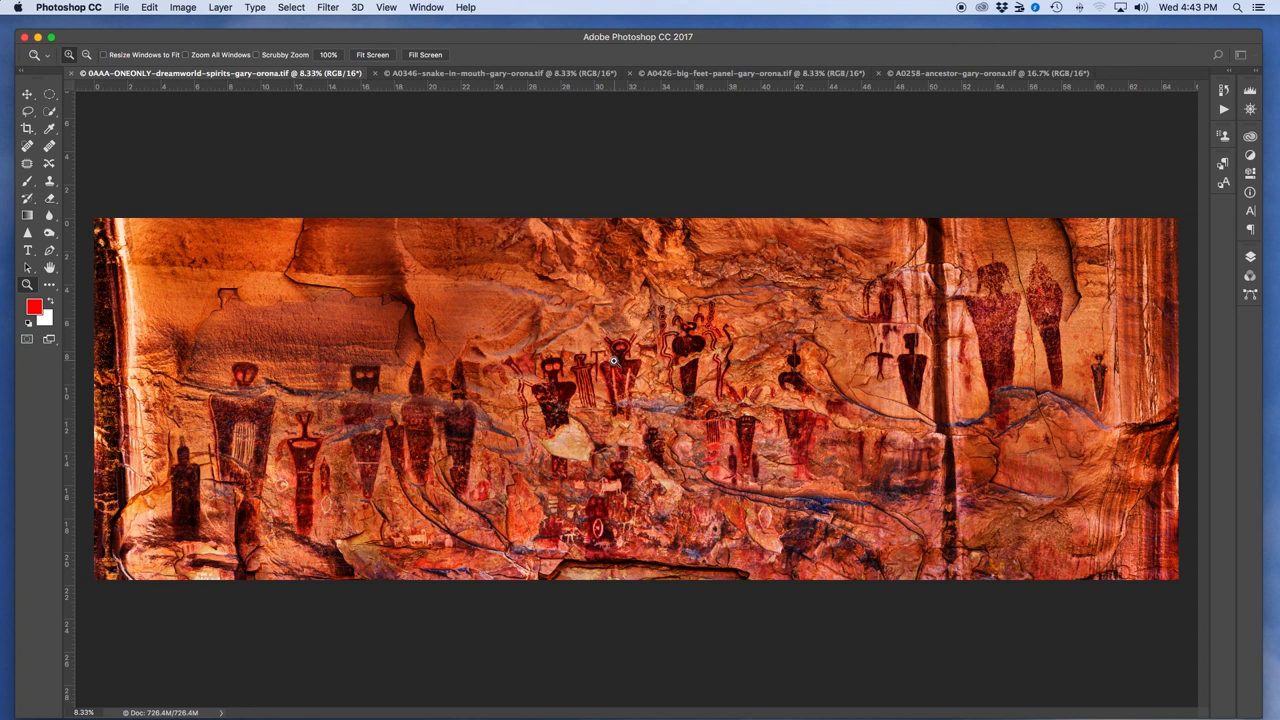
mouse_move(625, 372)
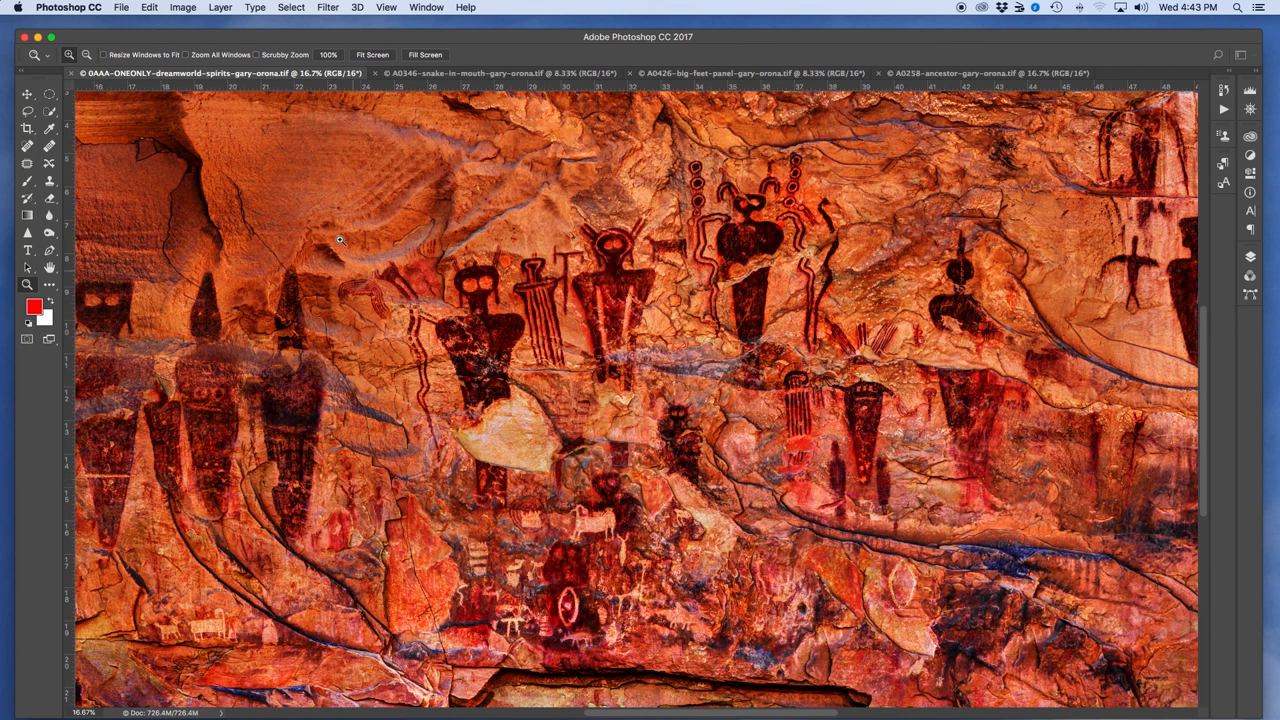
mouse_move(414, 270)
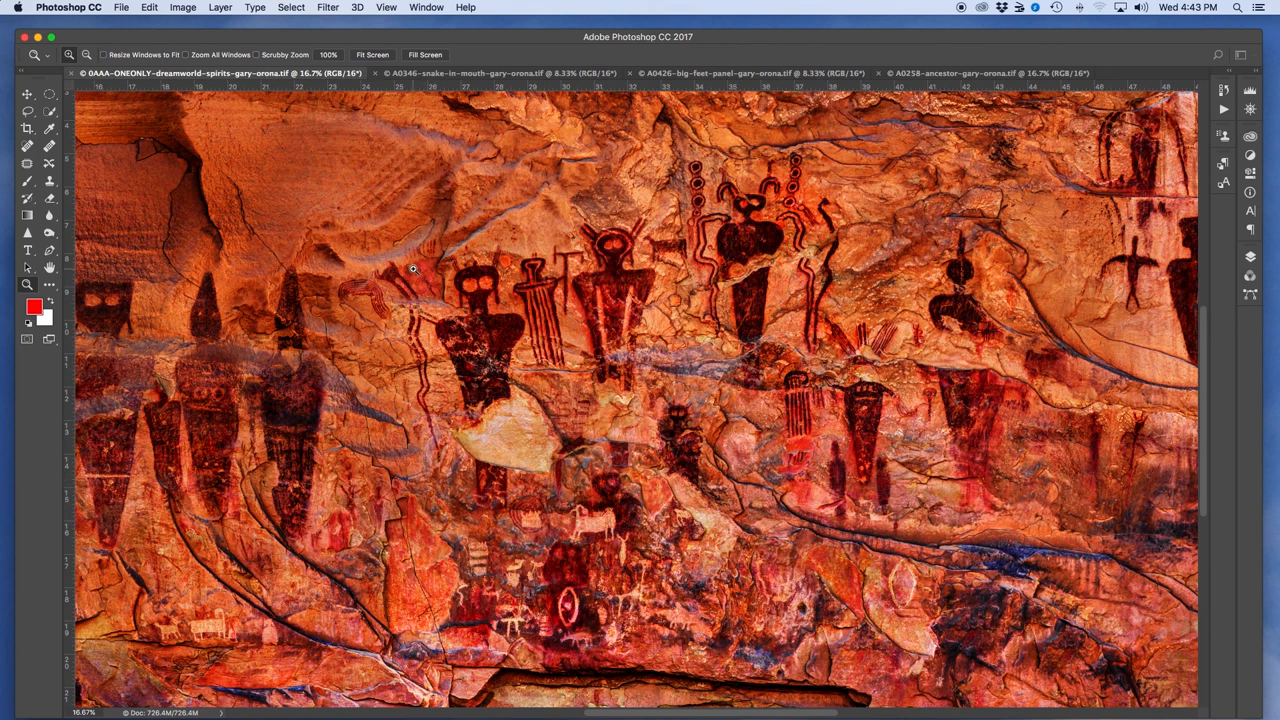
mouse_move(398, 373)
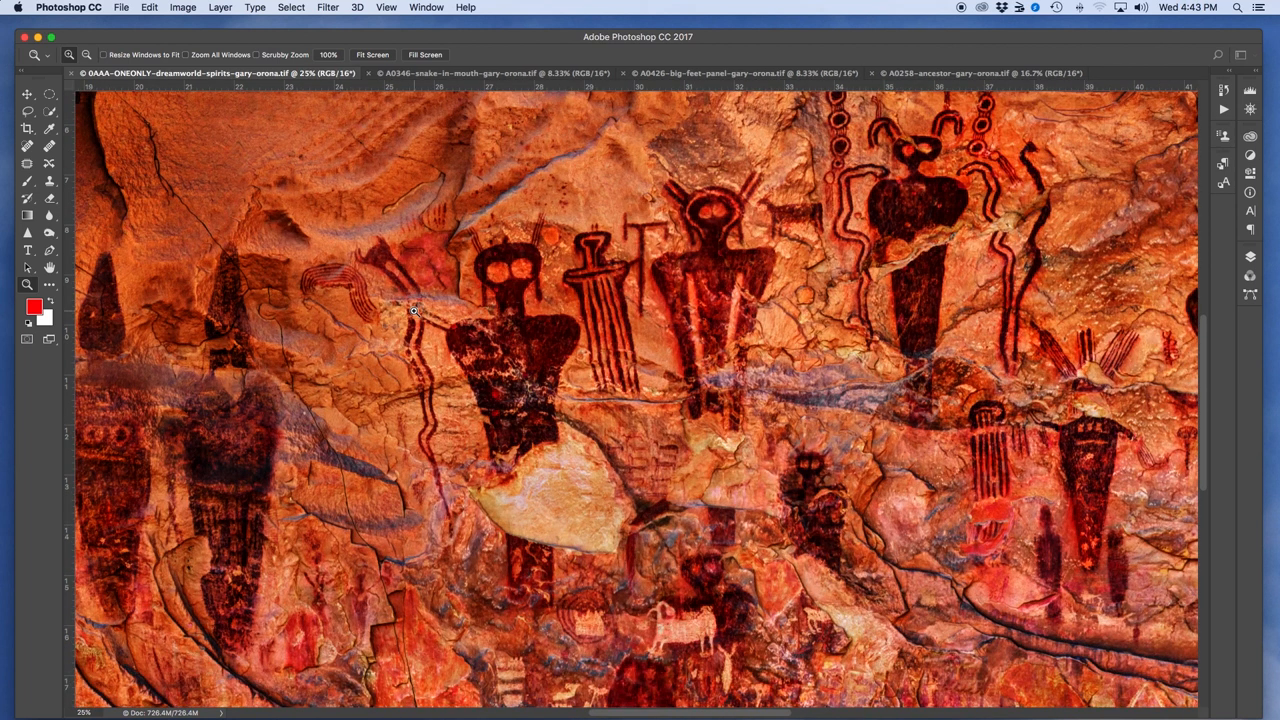
mouse_move(430, 468)
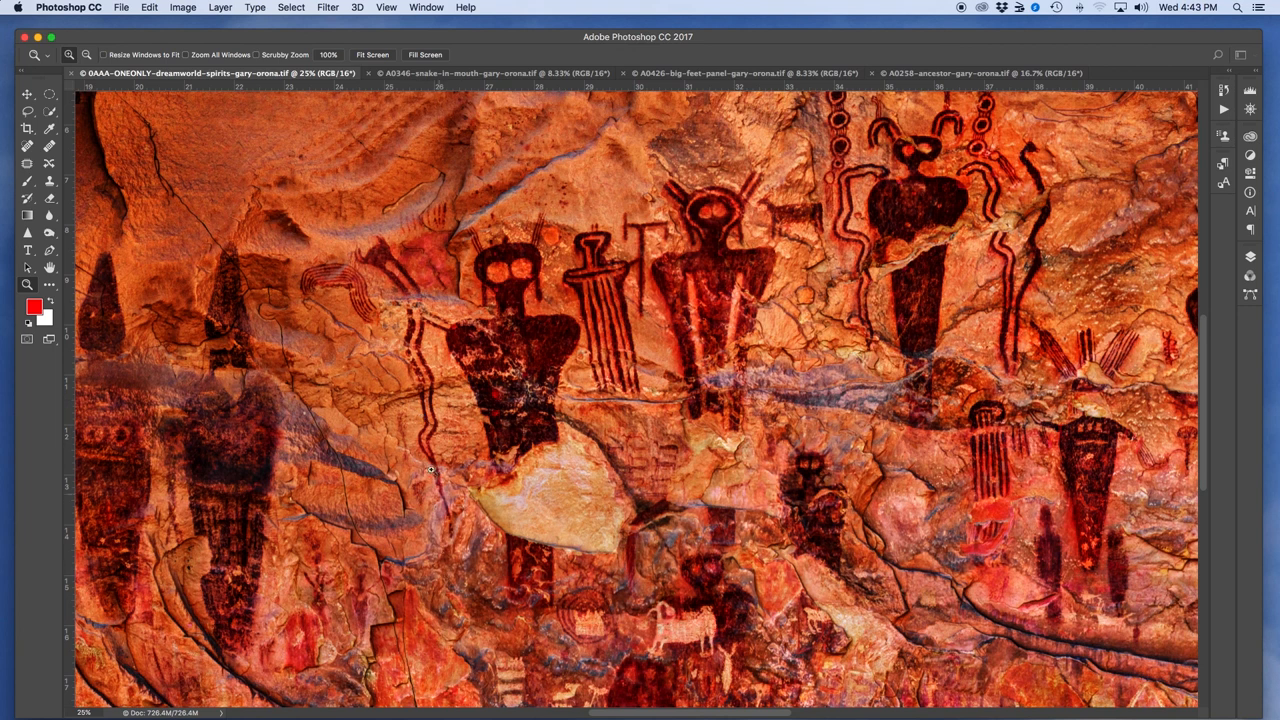
mouse_move(432, 377)
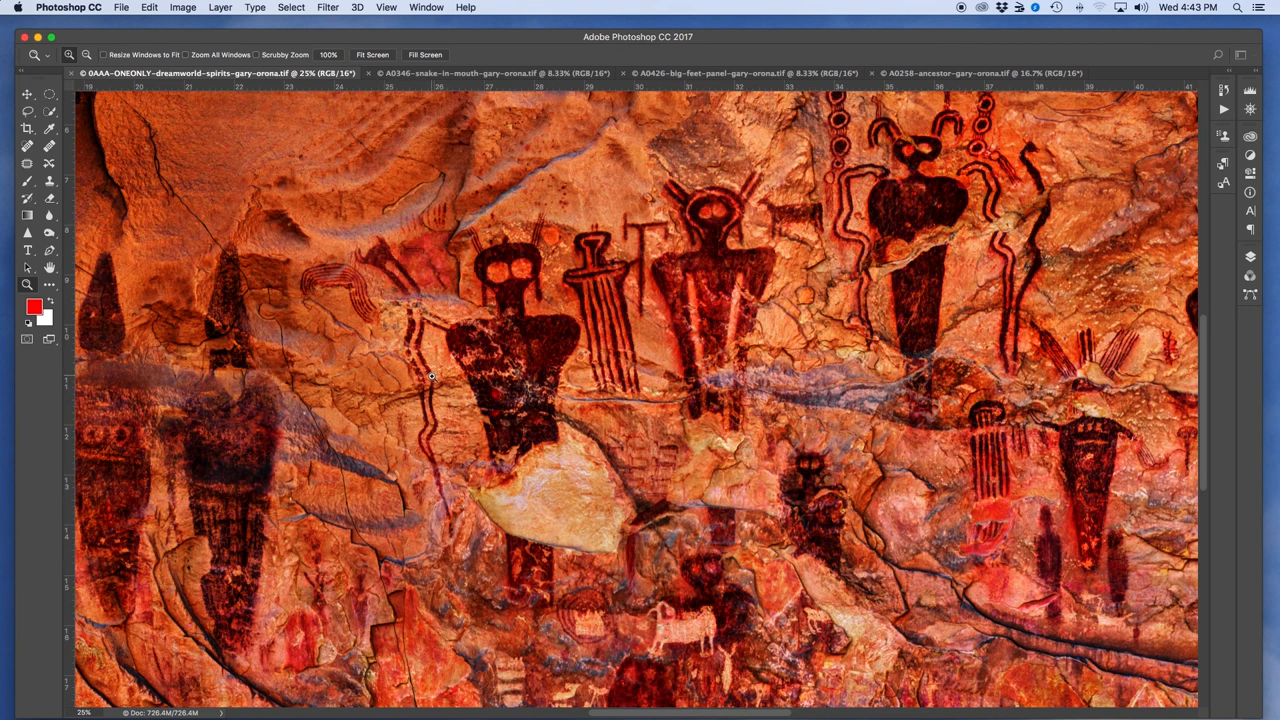
mouse_move(390, 273)
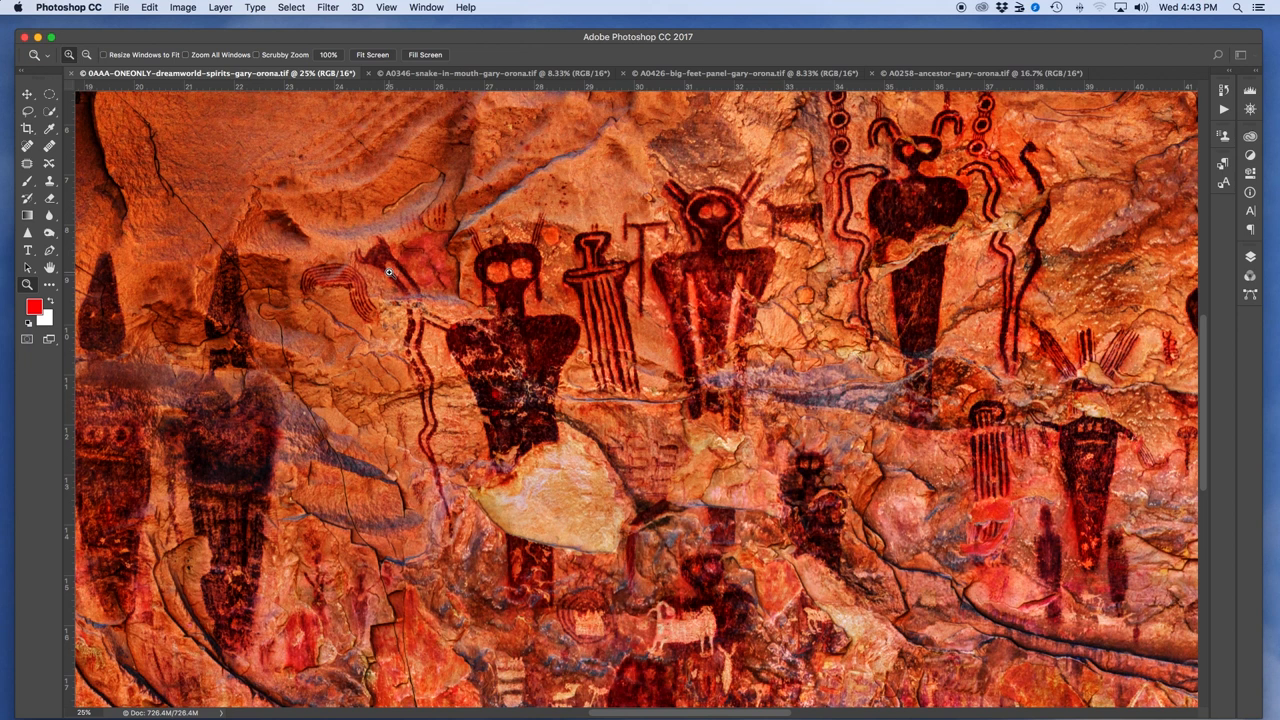
mouse_move(432, 337)
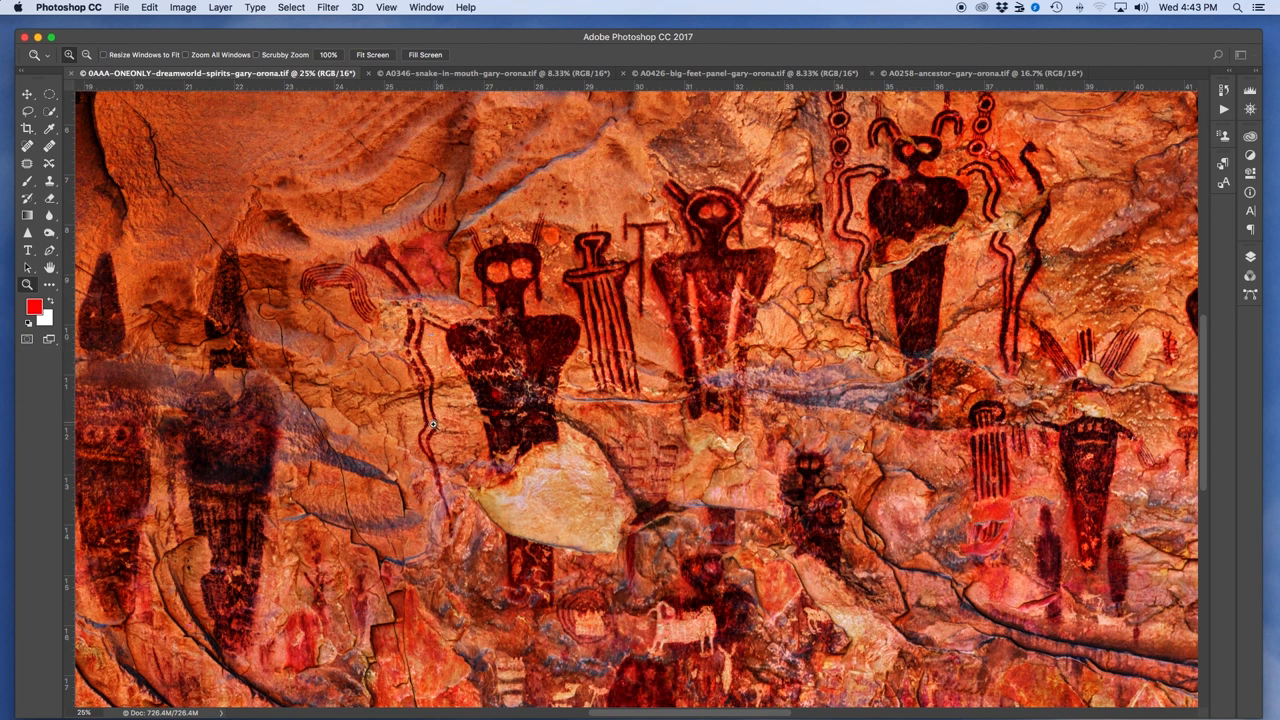
mouse_move(407, 443)
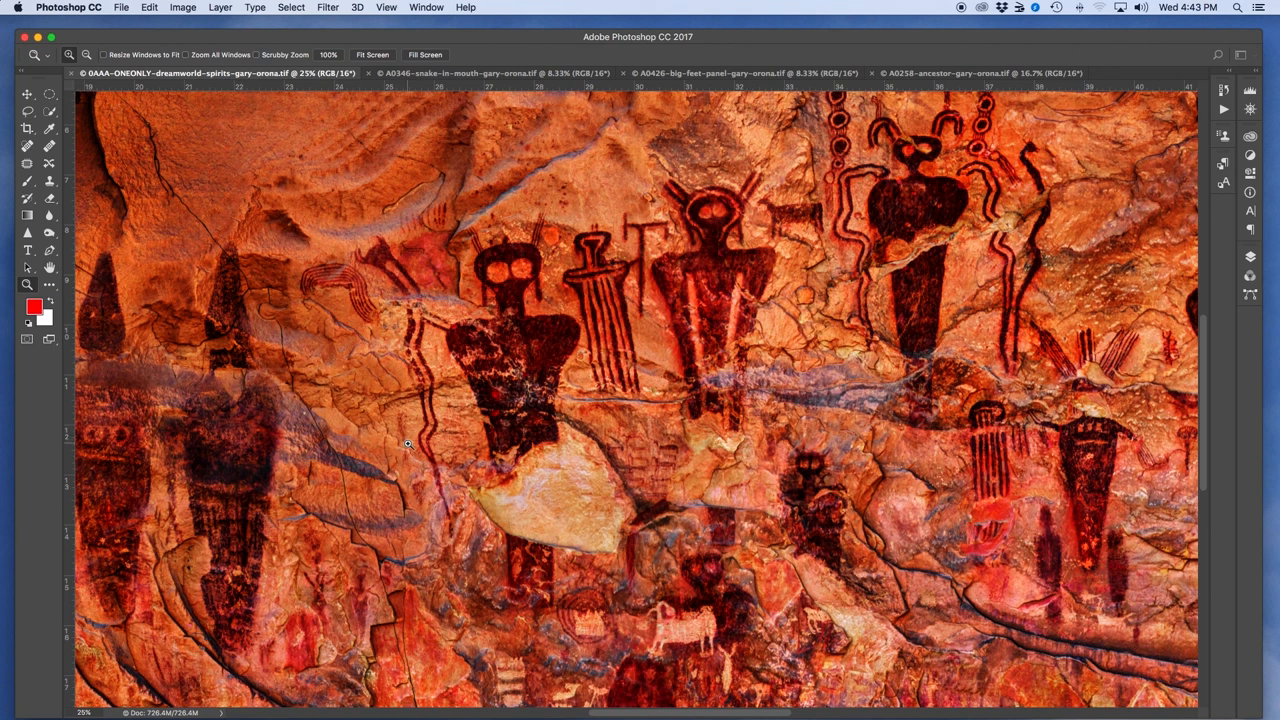
mouse_move(405, 293)
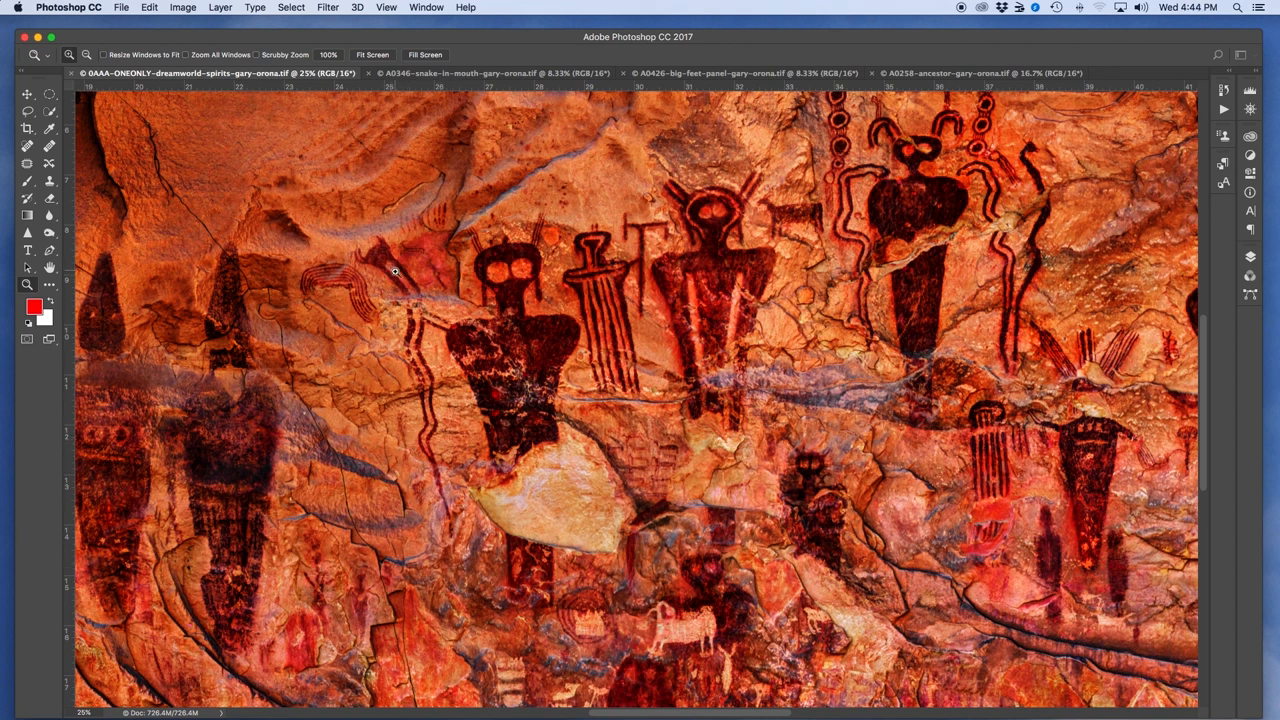
mouse_move(436, 415)
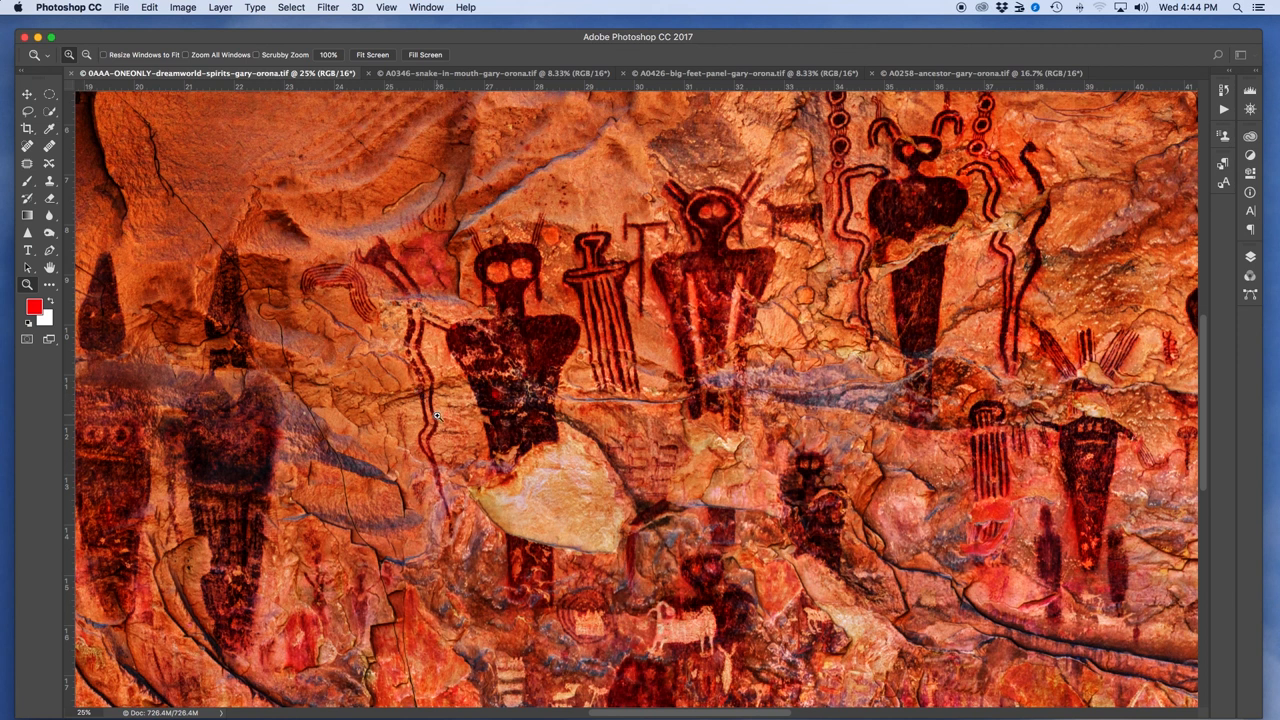
mouse_move(461, 395)
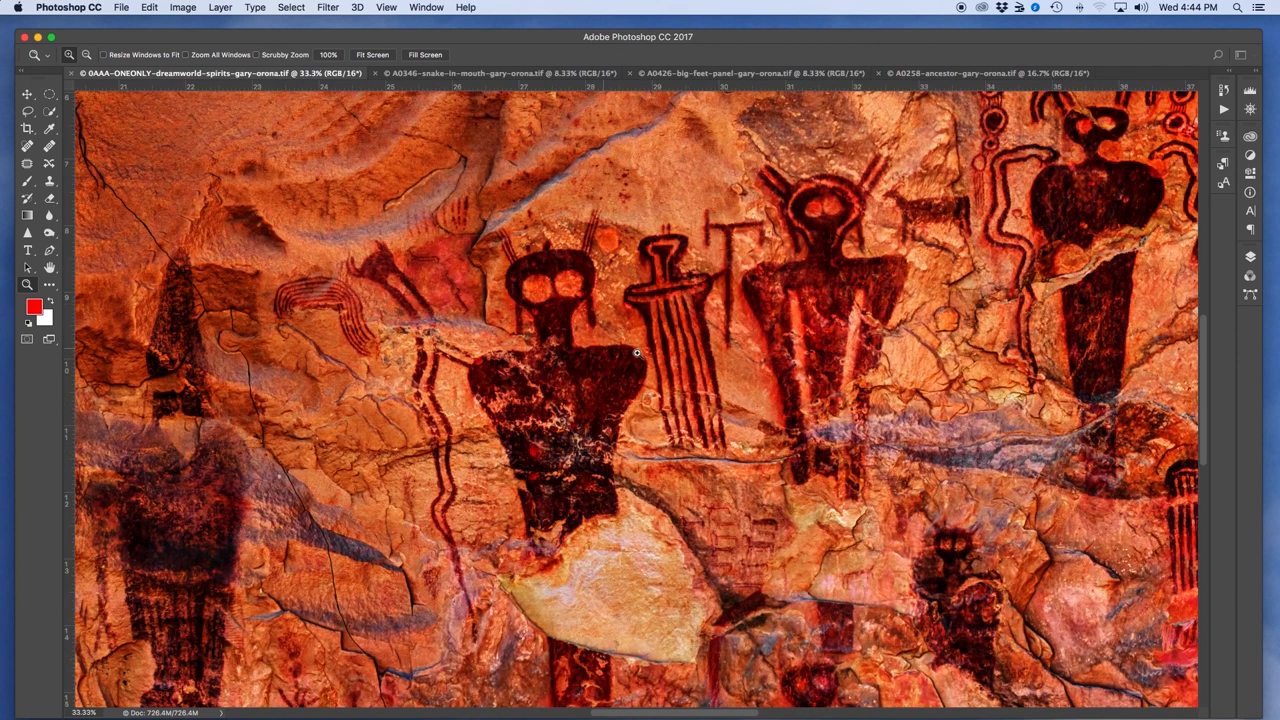
mouse_move(381, 286)
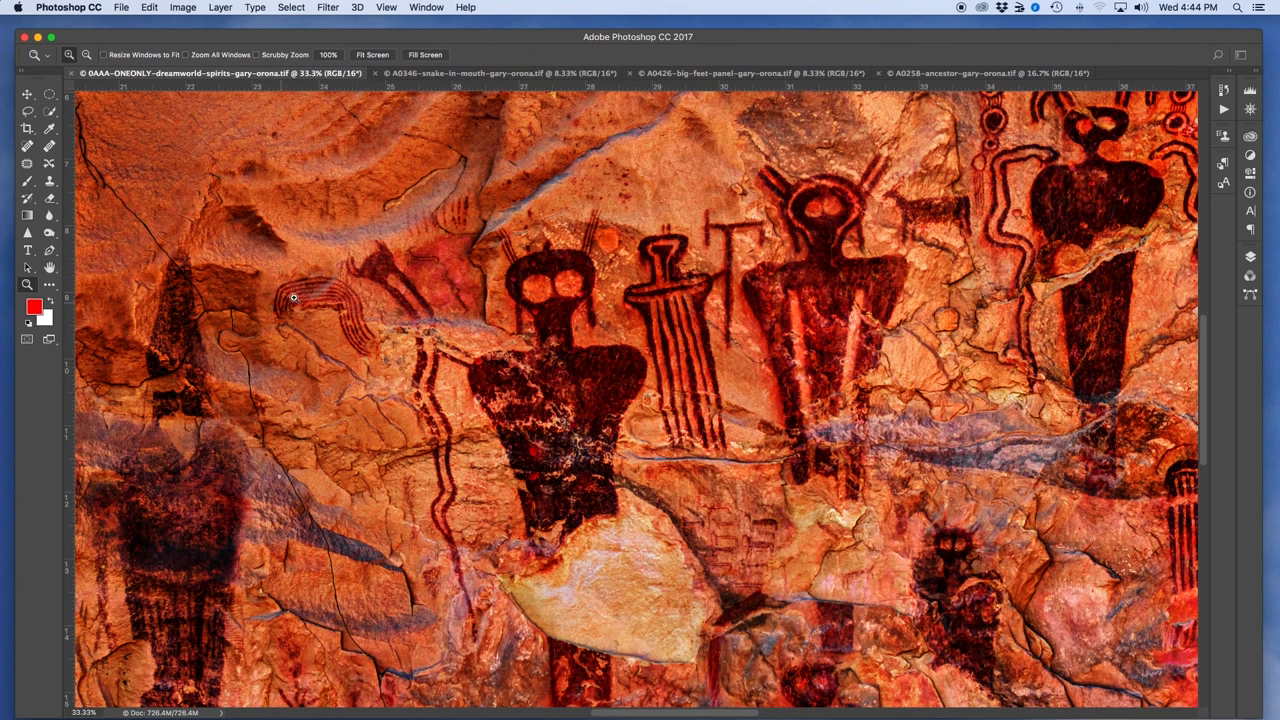
mouse_move(704, 417)
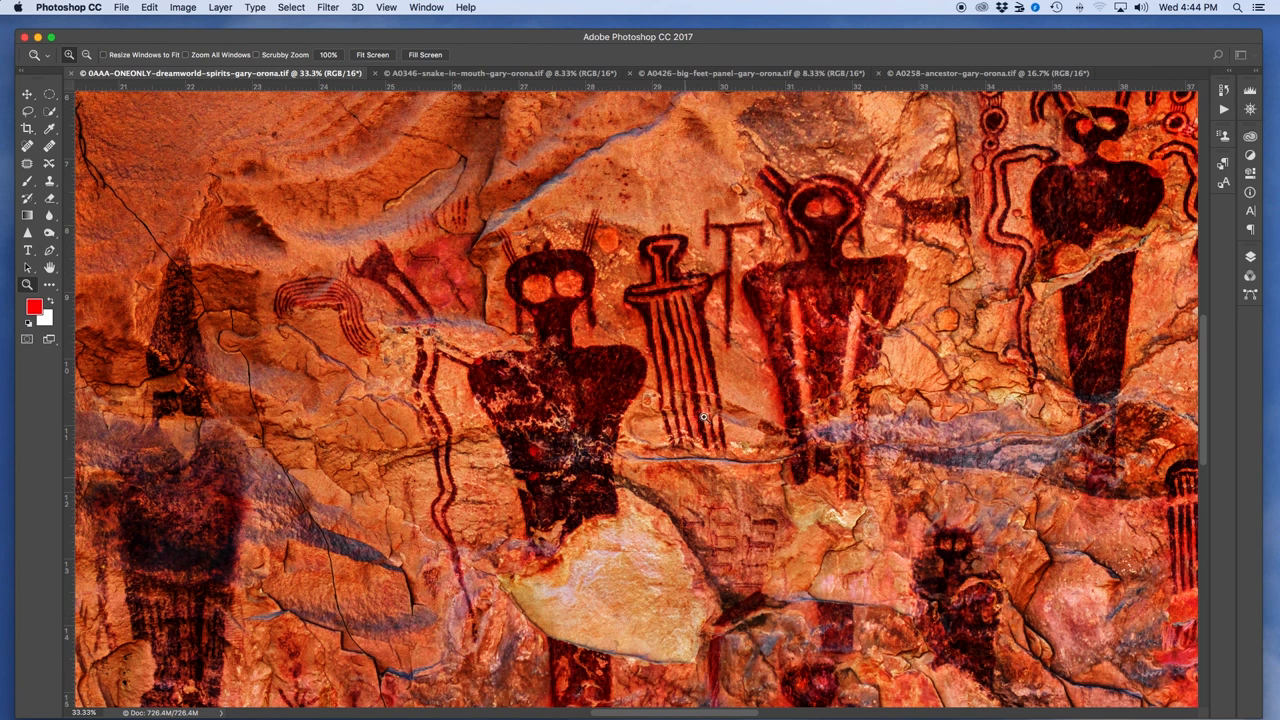
mouse_move(641, 238)
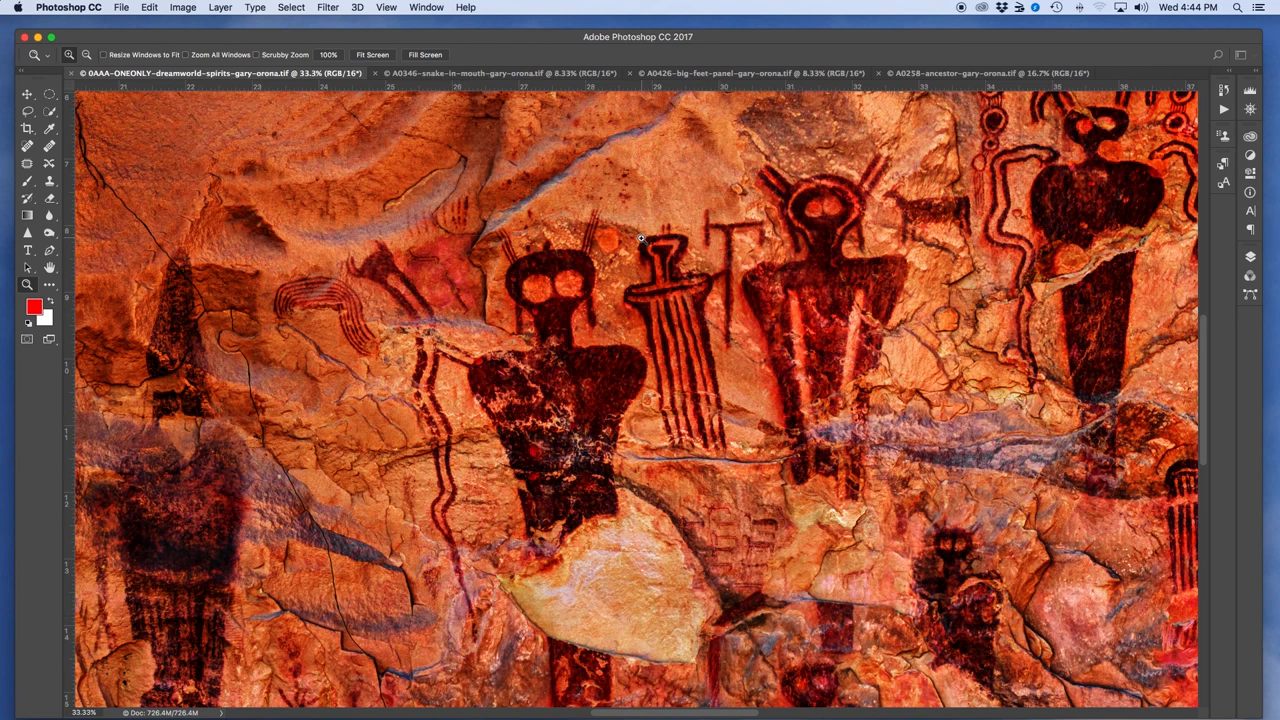
mouse_move(660, 179)
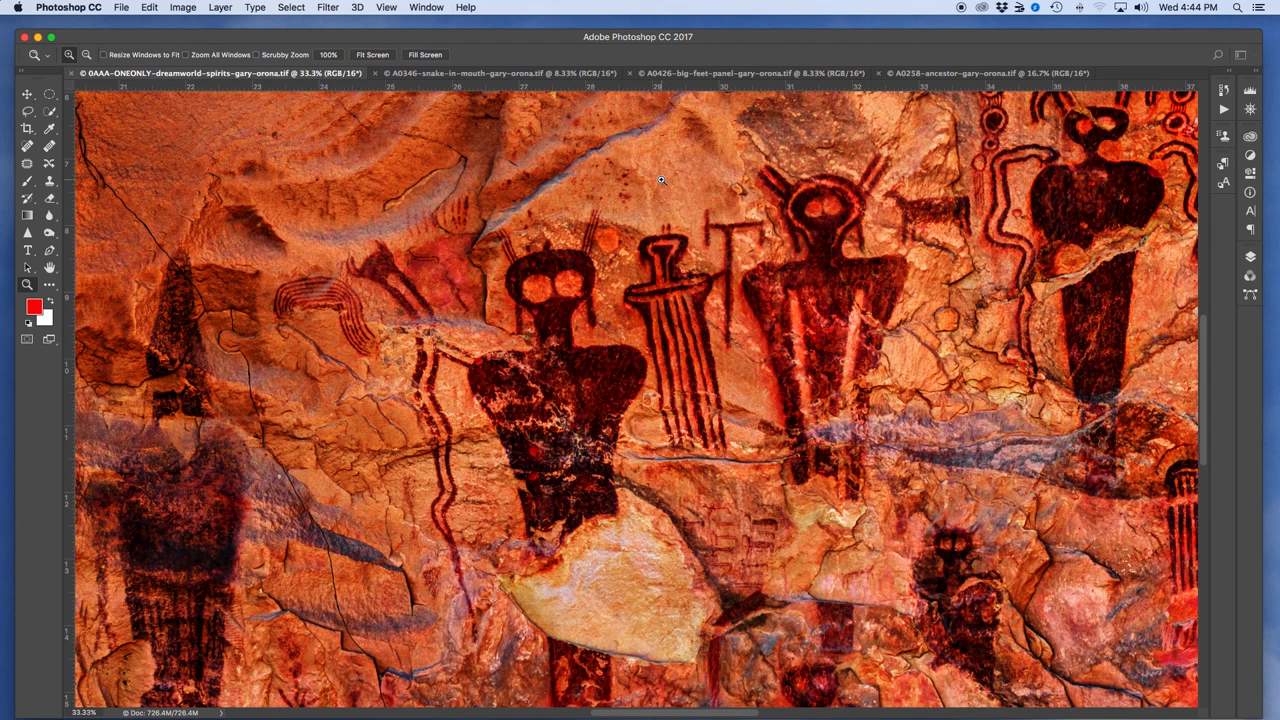
mouse_move(665, 217)
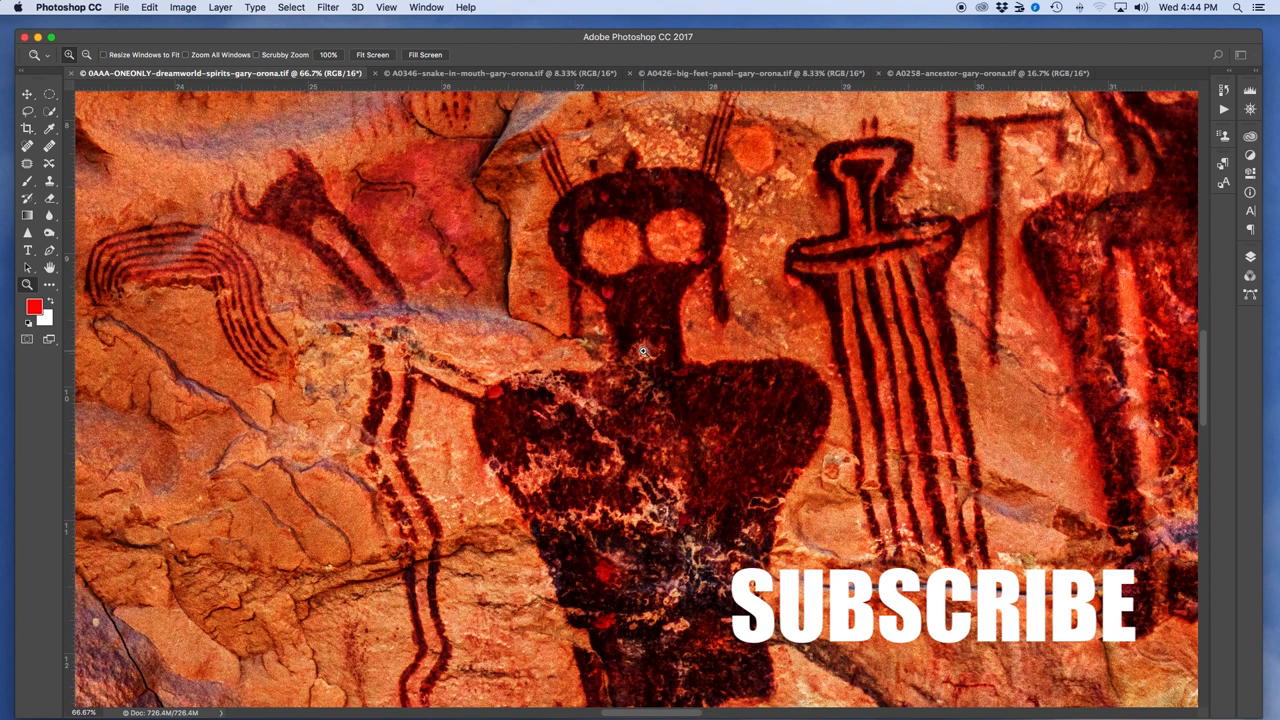
mouse_move(774, 270)
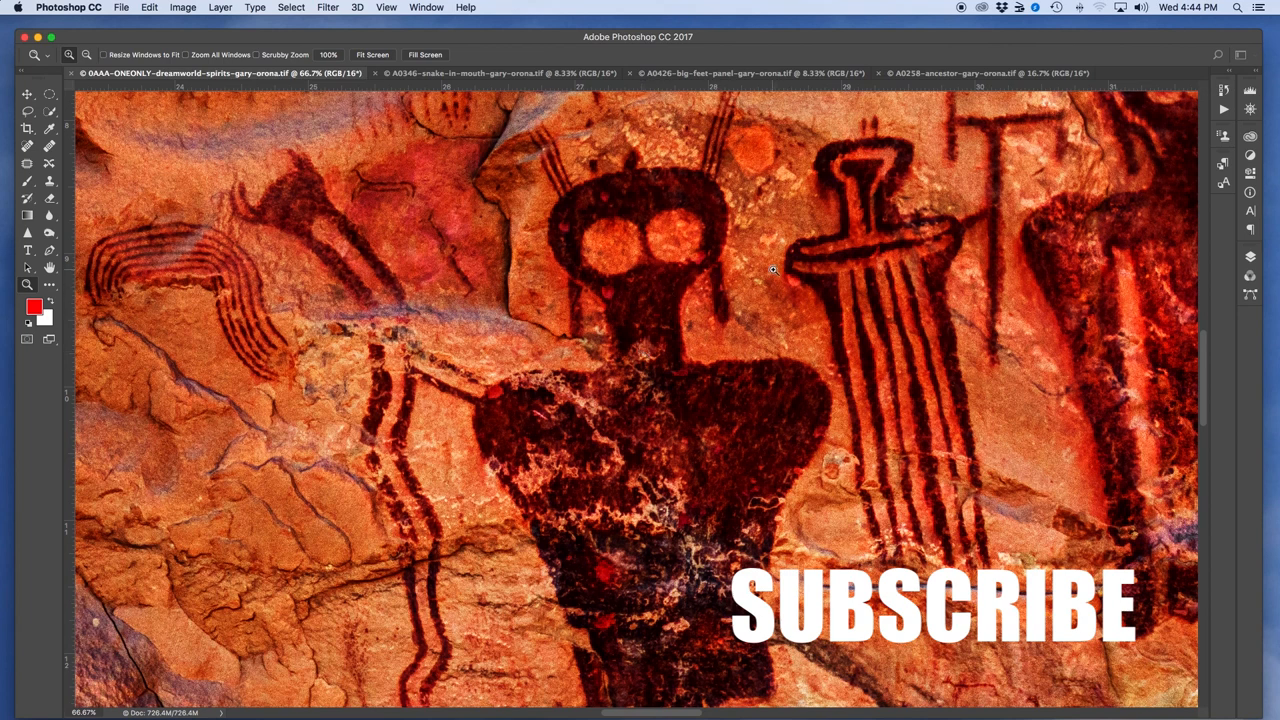
mouse_move(622, 341)
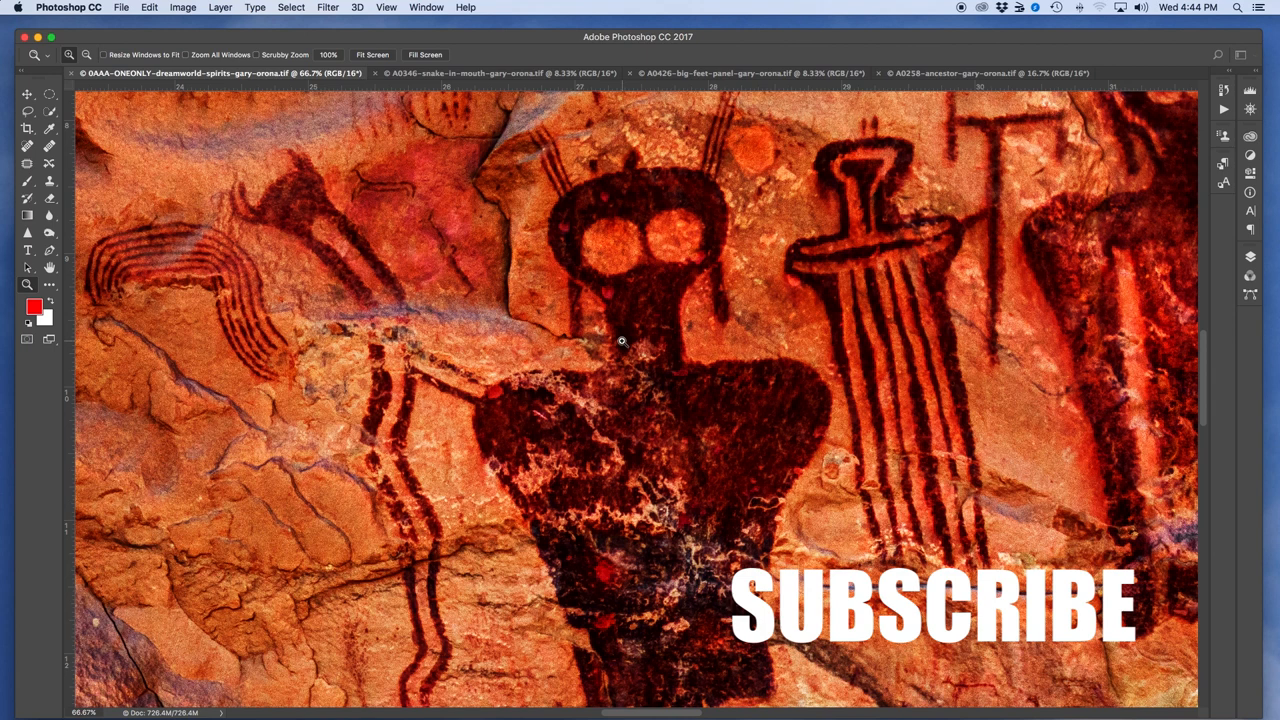